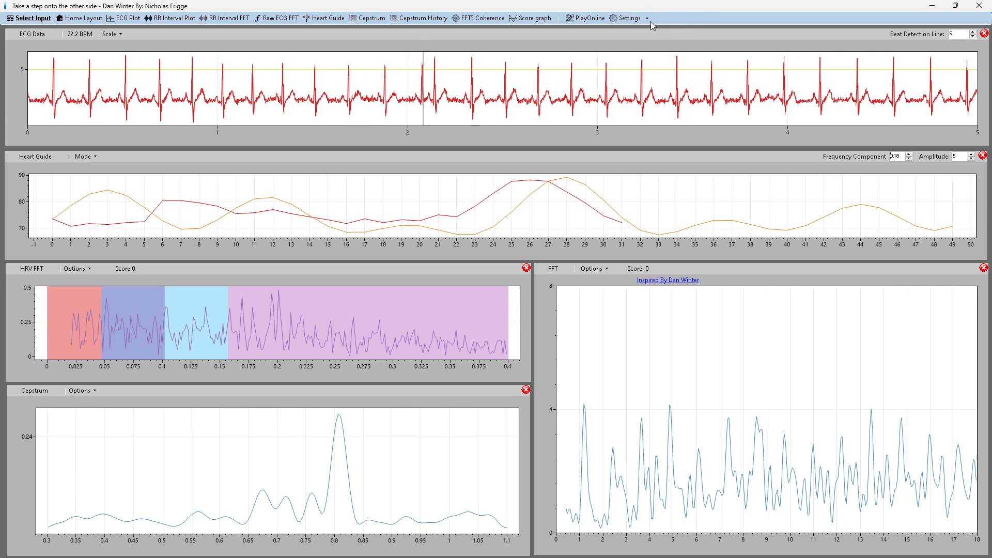
# - Set the HRV data length to 5000 beats via Settings > Change HRV Data Length
pyautogui.click(628, 17)
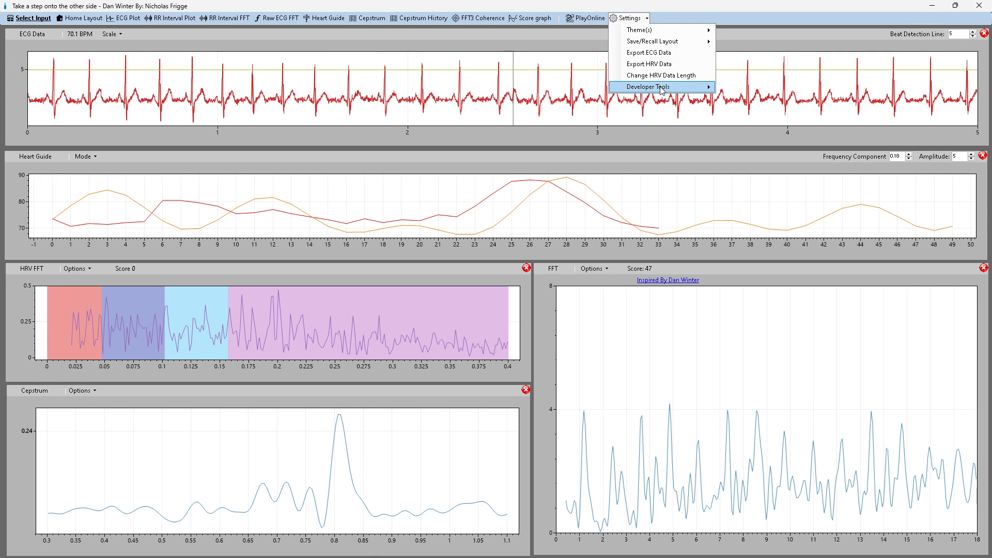
pyautogui.moveTo(661, 75)
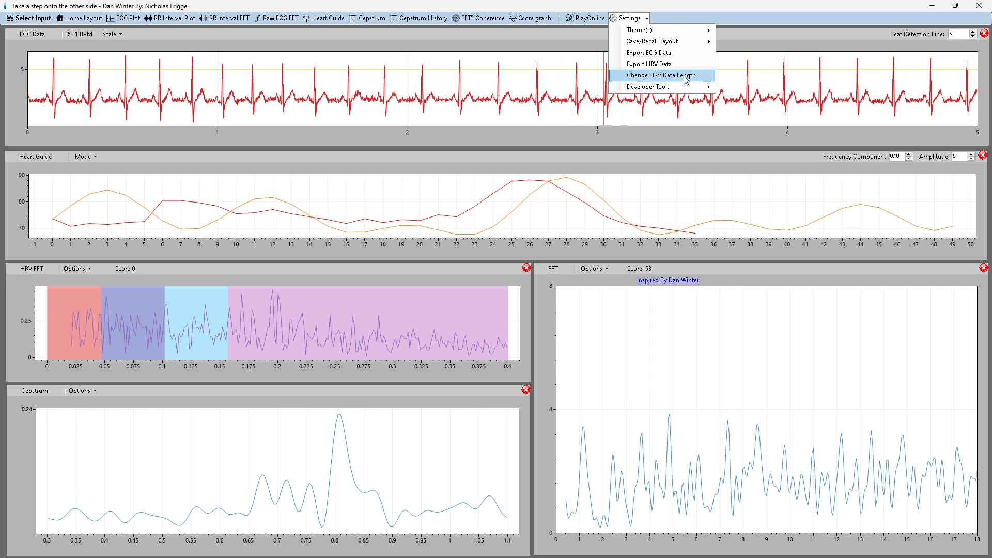
pyautogui.click(659, 76)
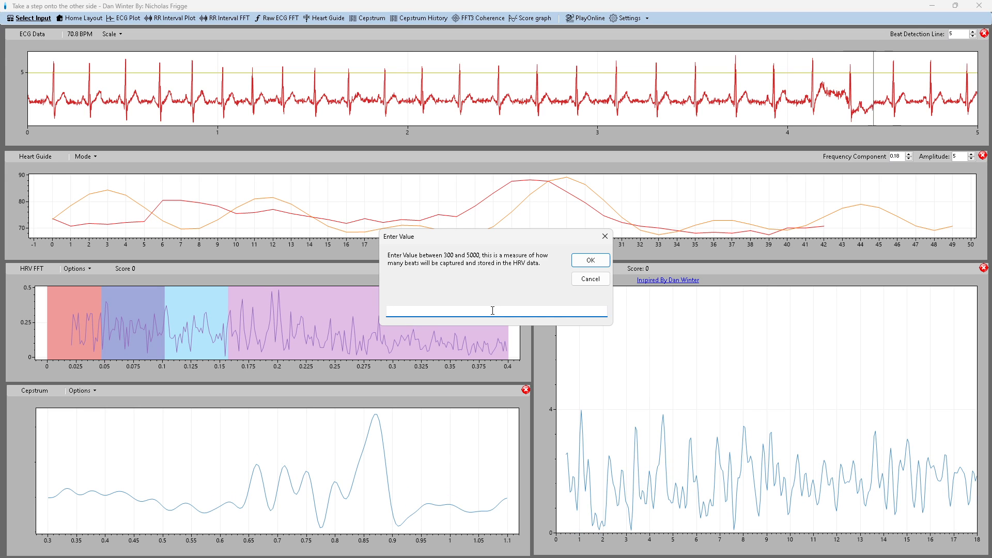
pyautogui.write('5000')
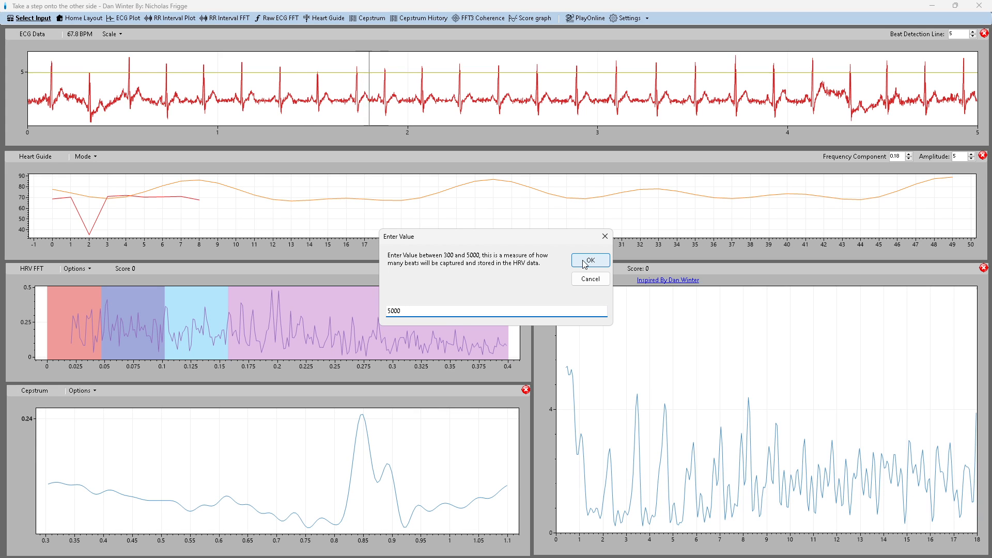
pyautogui.click(589, 261)
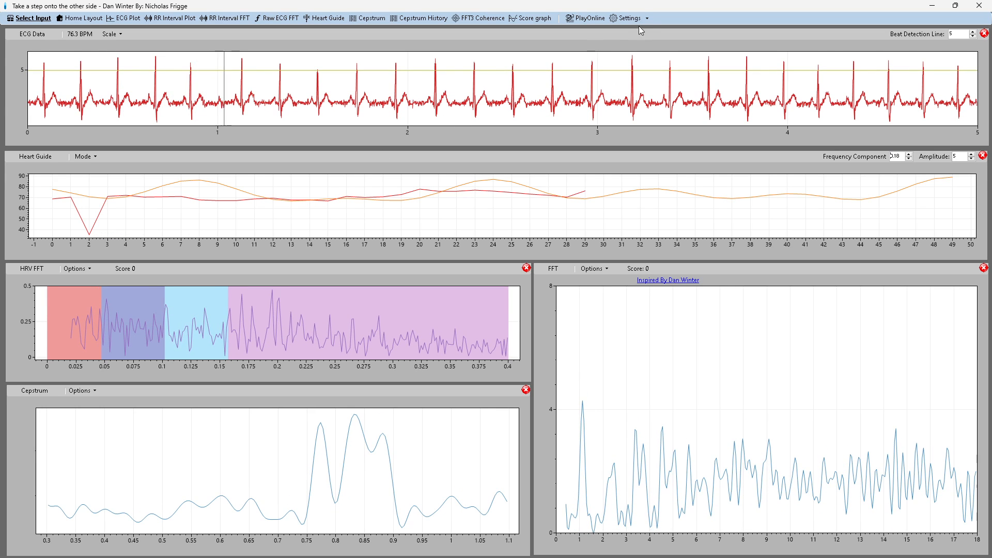
# - Export the HRV data as RR_Intervals_ms.txt in Downloads, replacing the existing file
pyautogui.click(628, 17)
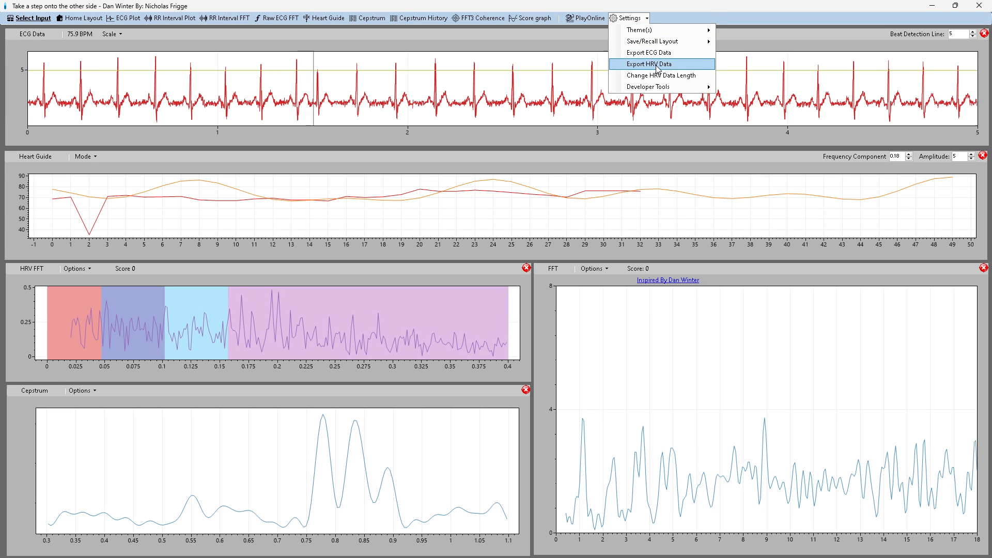
pyautogui.click(646, 63)
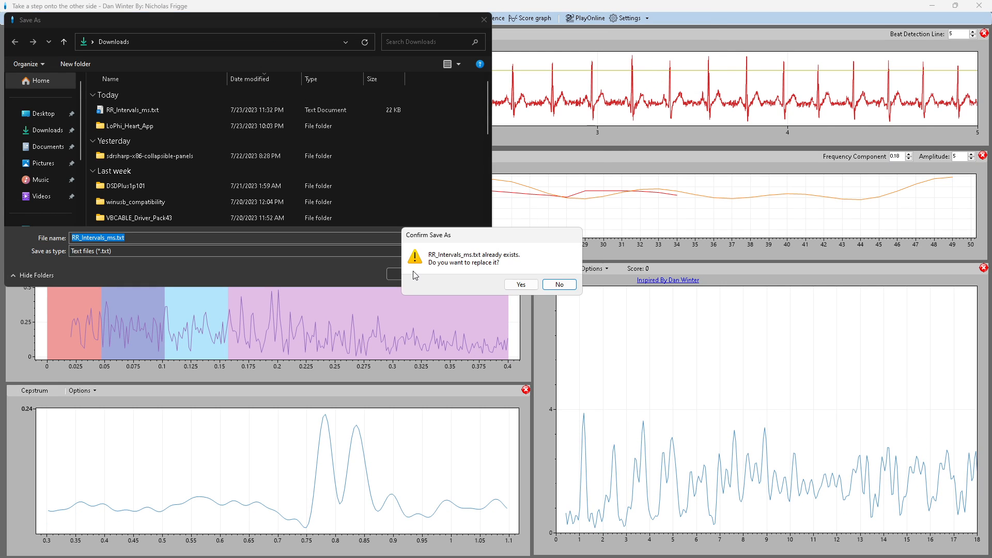
pyautogui.click(520, 284)
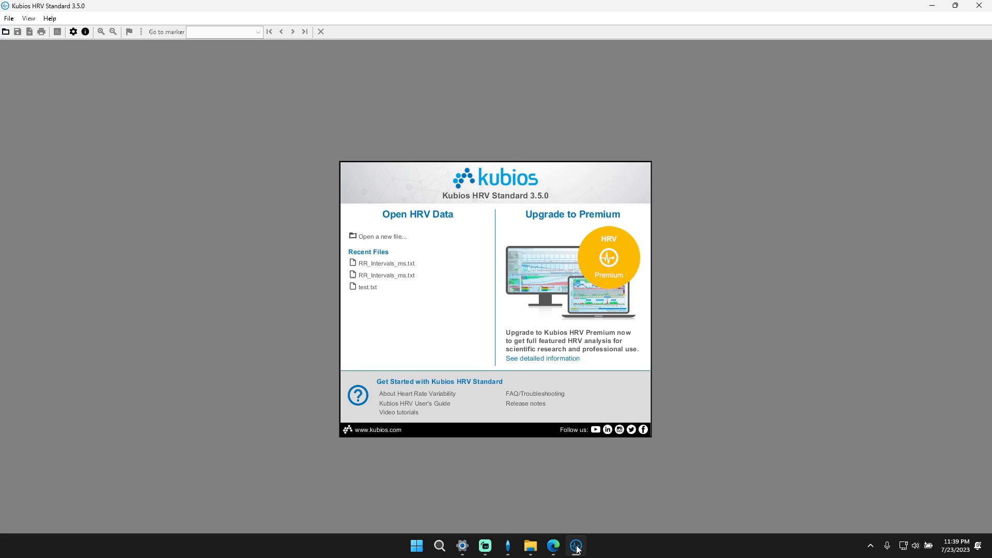
pyautogui.moveTo(383, 240)
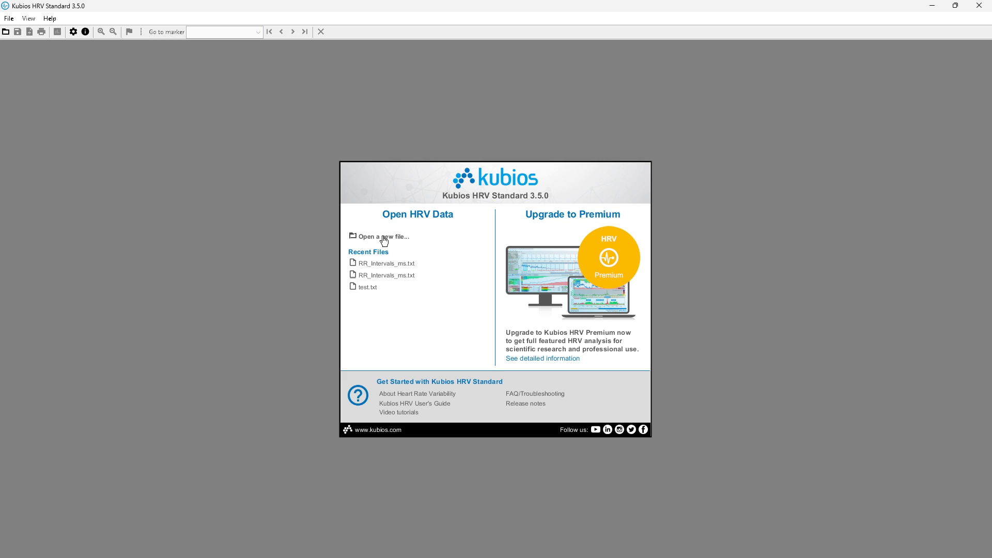
# - Import RR_Intervals_ms.txt into Kubios as RR data through the ASCII Import Options dialog
pyautogui.click(383, 236)
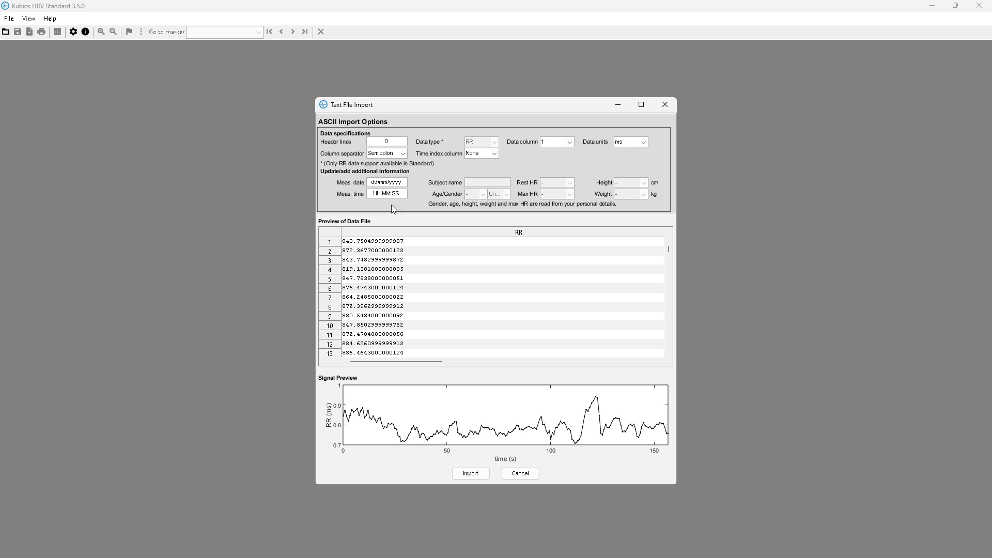
pyautogui.moveTo(620, 192)
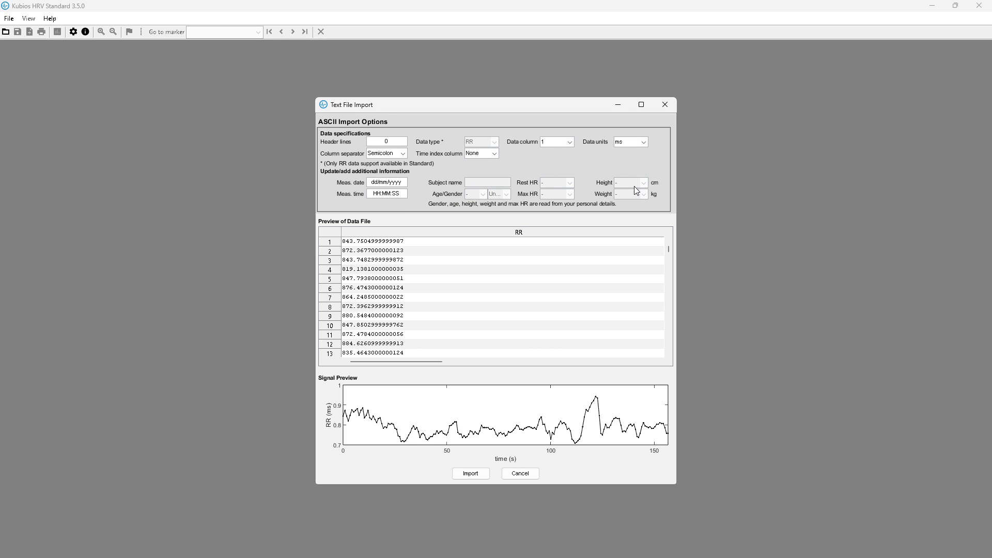
pyautogui.moveTo(366, 199)
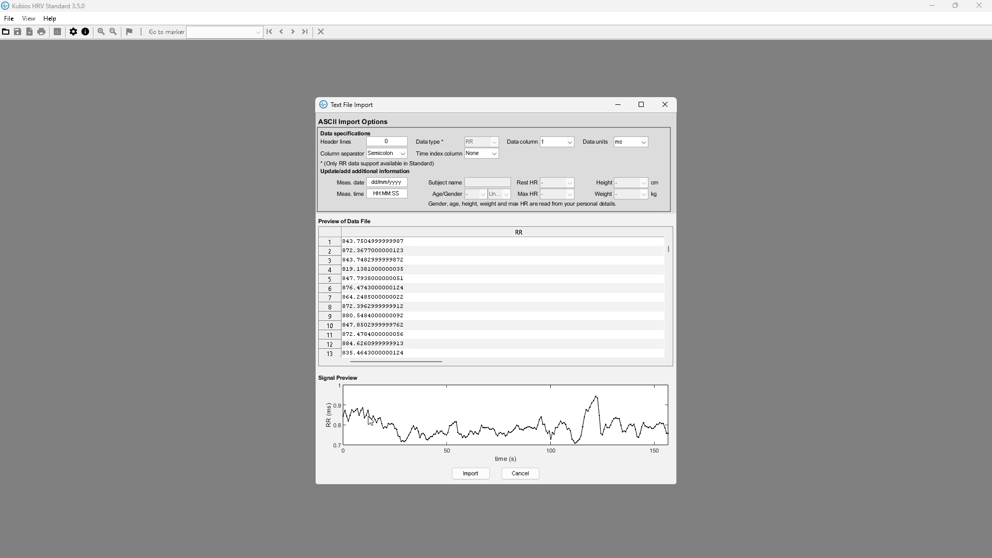
pyautogui.click(470, 474)
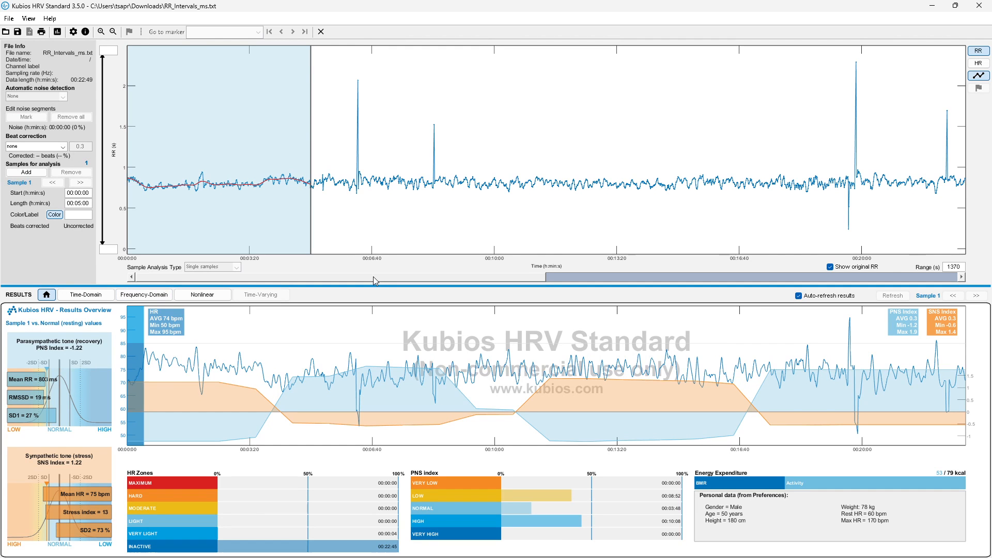
pyautogui.moveTo(207, 212)
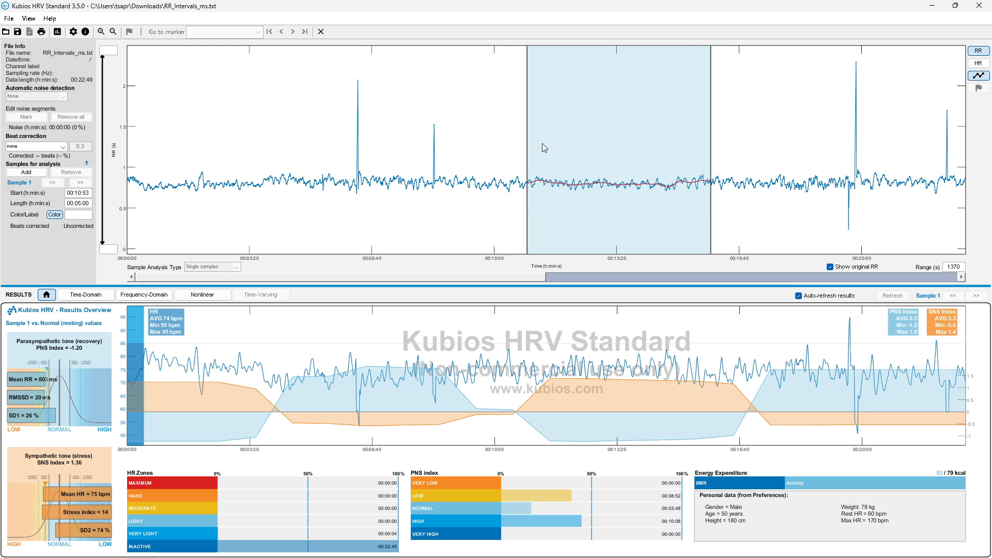
pyautogui.moveTo(845, 214)
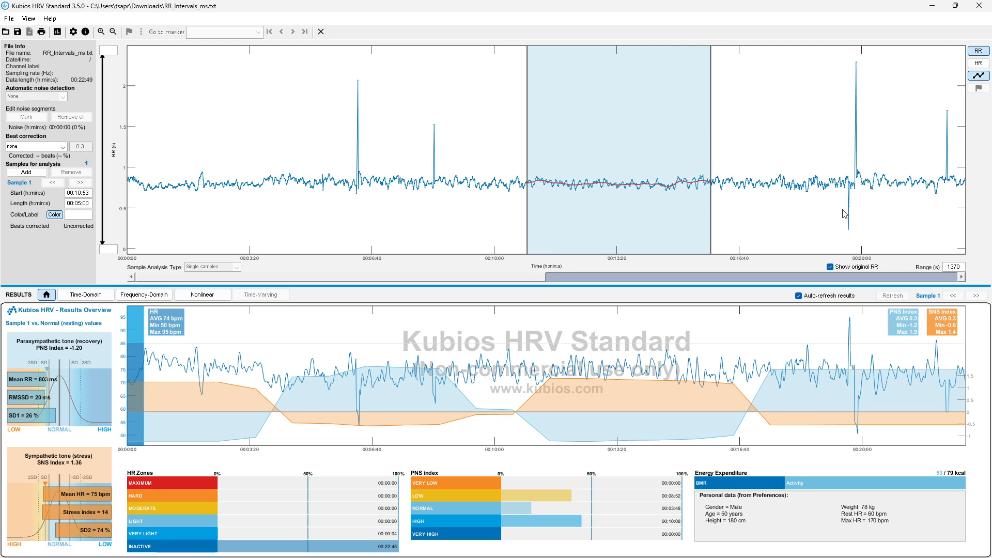
pyautogui.moveTo(143, 122)
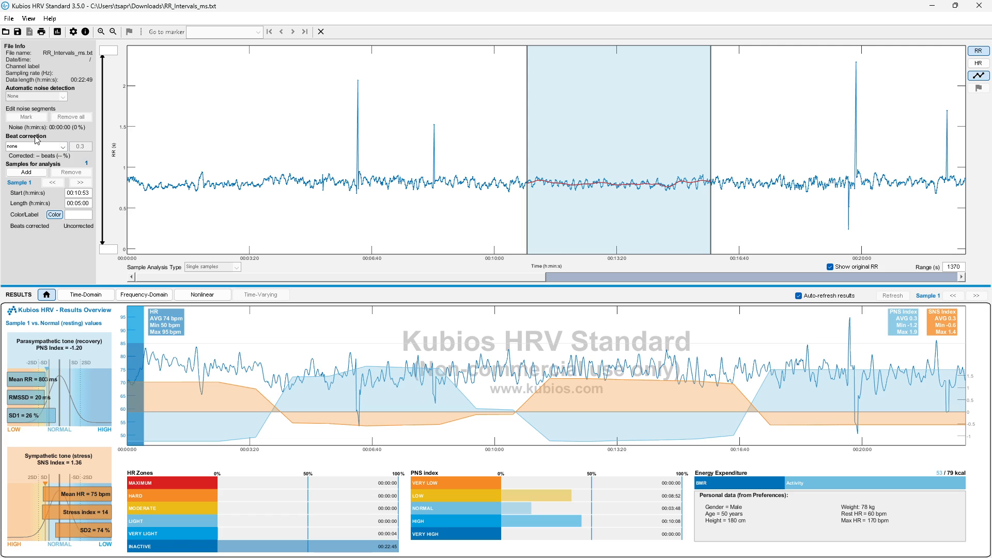
# - Set beat correction to Threshold (medium), correcting six beats in the RR series
pyautogui.click(36, 145)
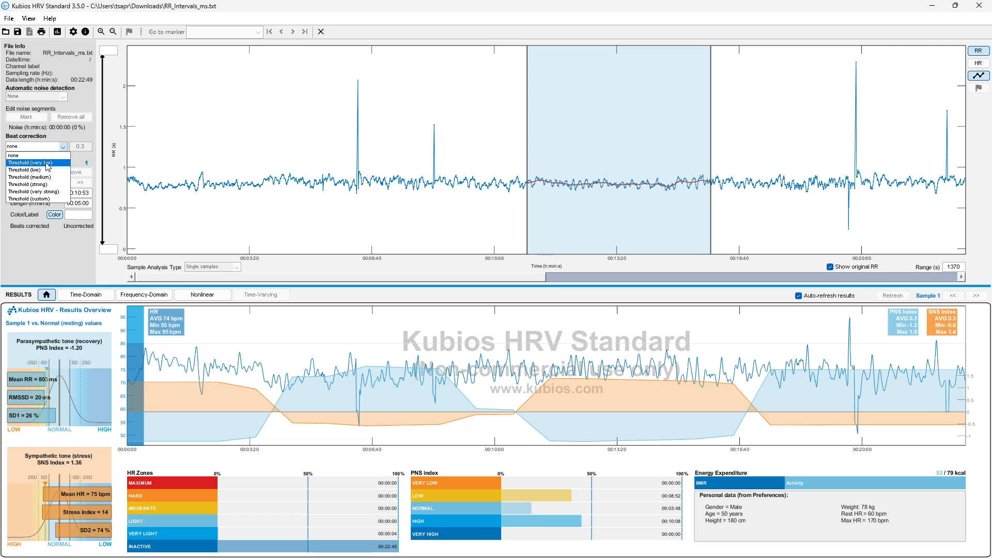
pyautogui.click(35, 162)
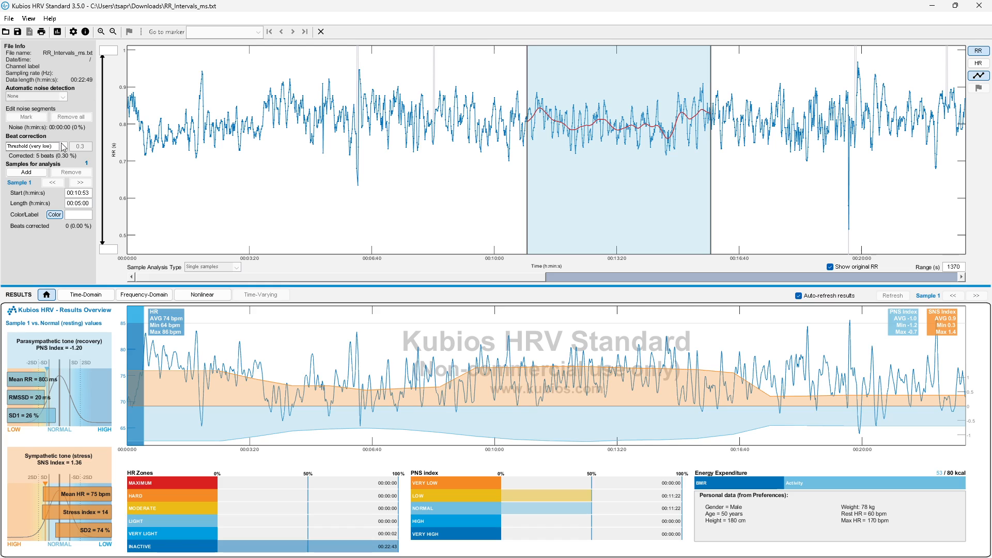
pyautogui.click(35, 146)
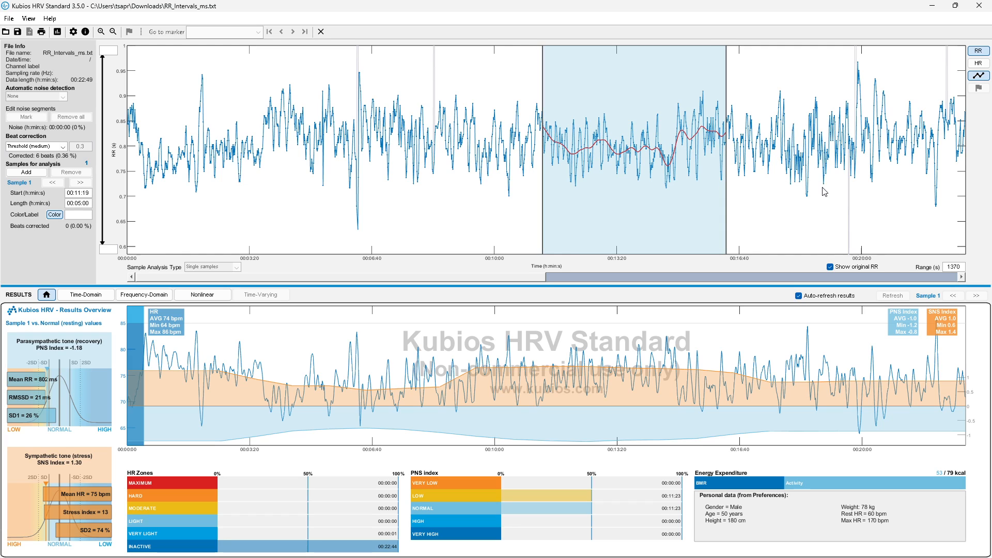
pyautogui.moveTo(357, 52)
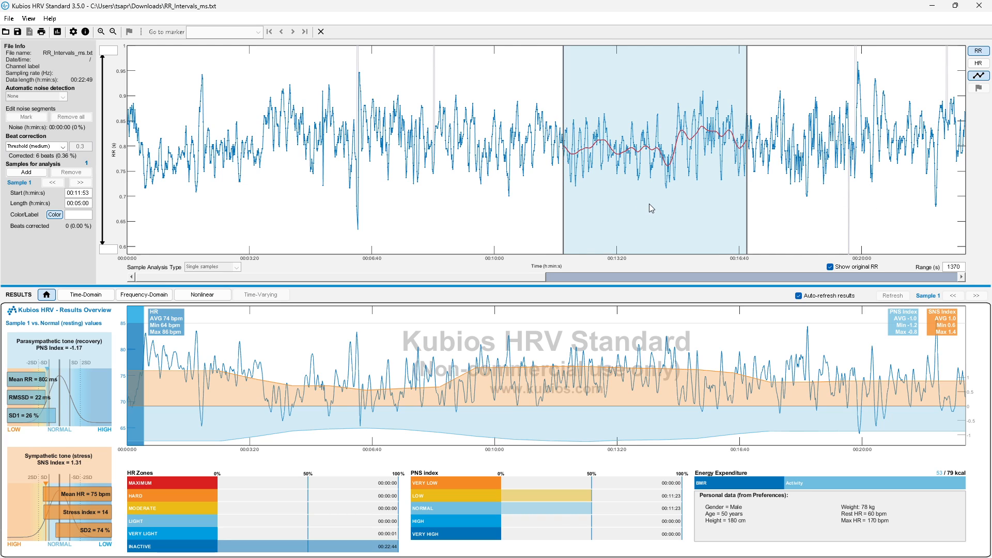
pyautogui.moveTo(472, 169)
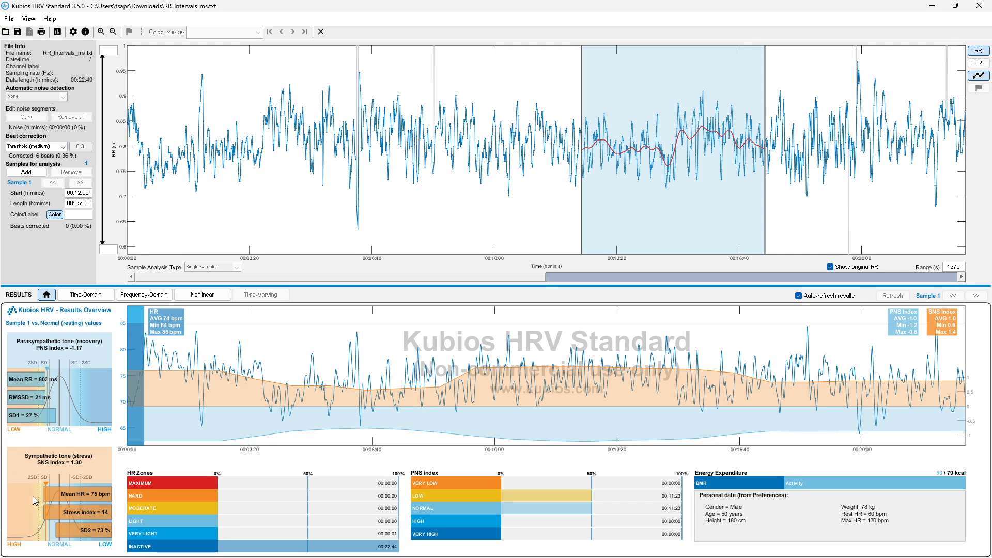
pyautogui.moveTo(415, 477)
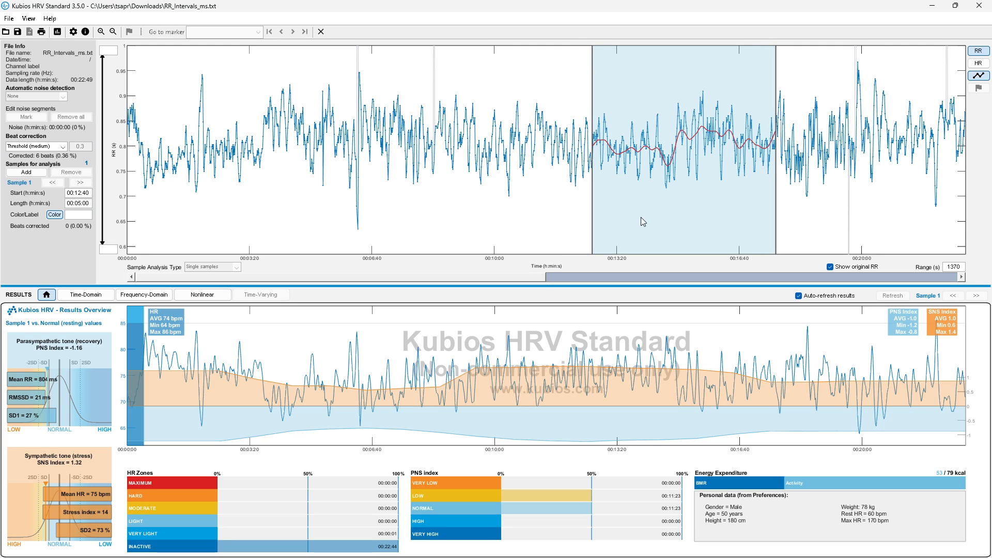
pyautogui.moveTo(441, 176)
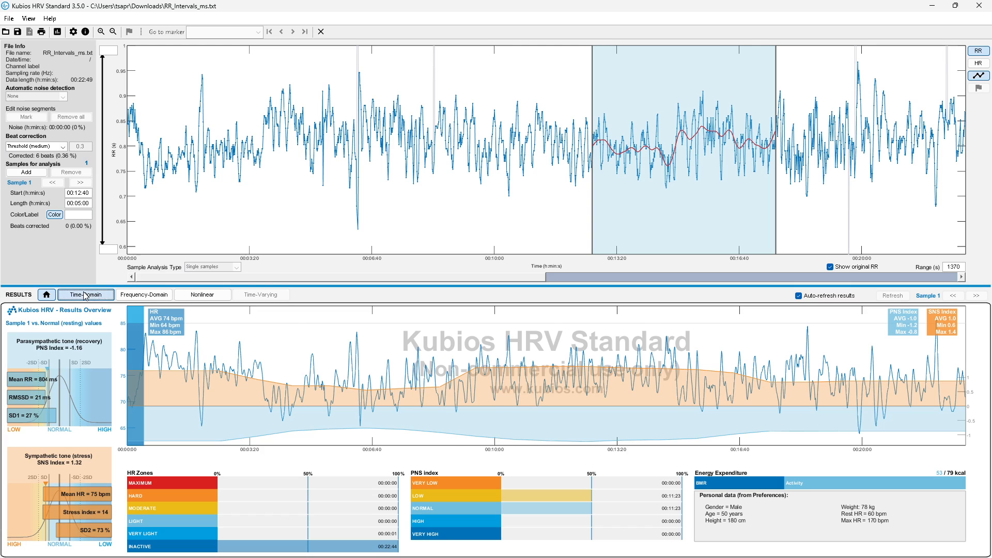
pyautogui.click(86, 295)
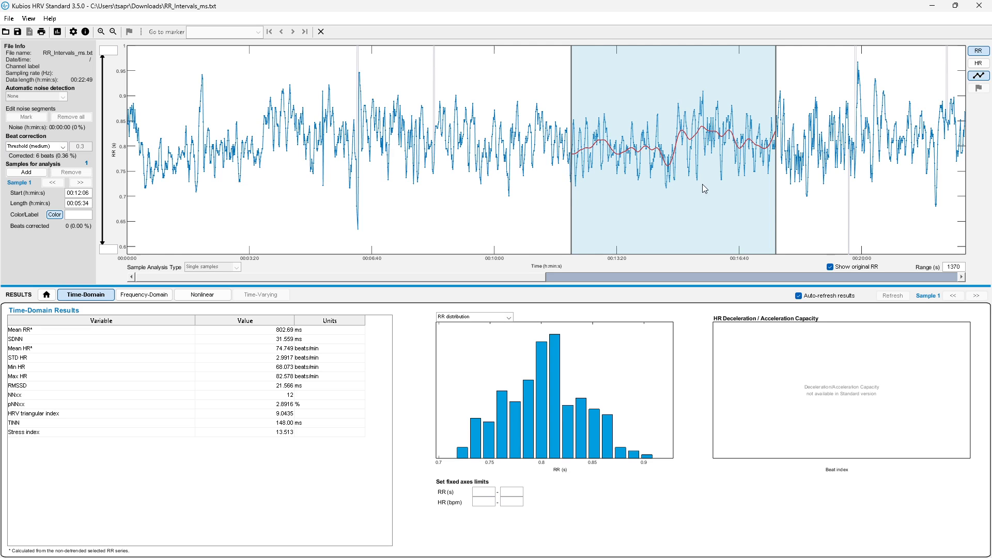
pyautogui.moveTo(778, 186)
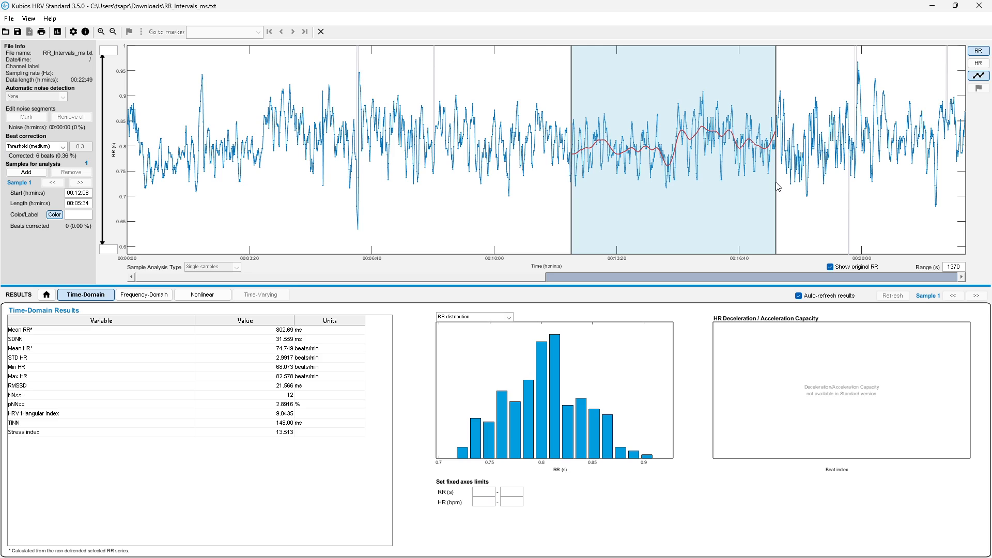
pyautogui.moveTo(775, 187); pyautogui.dragTo(786, 188)
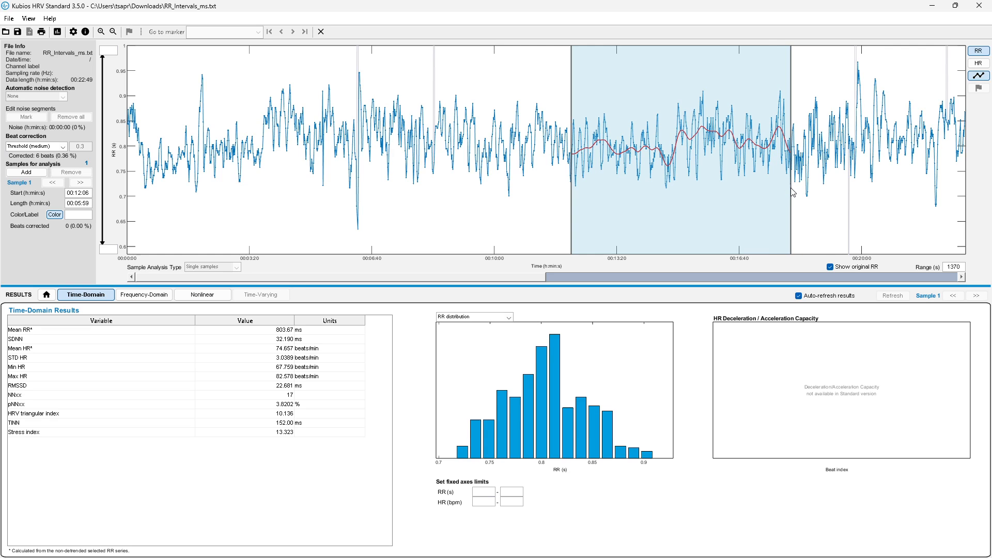
pyautogui.moveTo(737, 192)
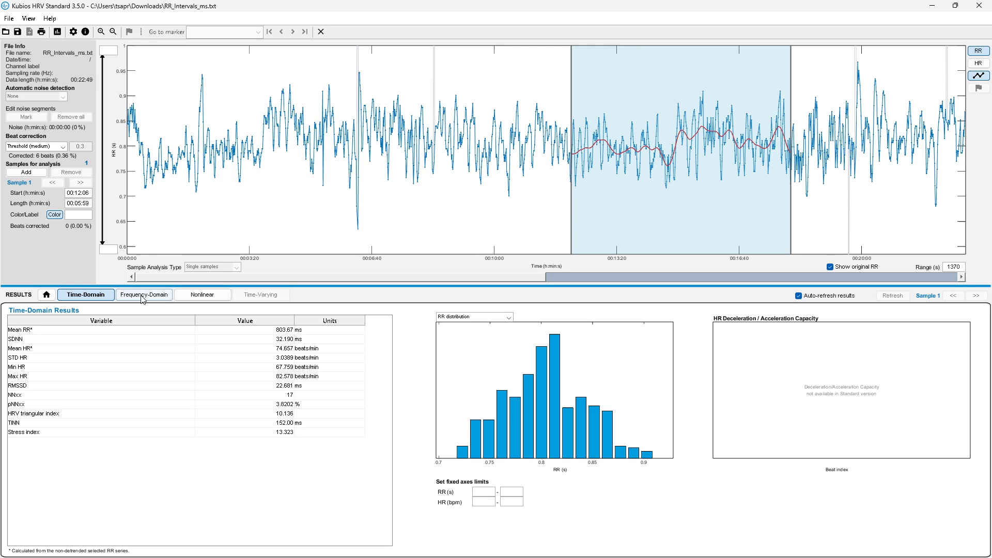
# - Show Sample 1's nonlinear results with the Poincare plot and DFA (SD1 16.1 ms)
pyautogui.click(142, 295)
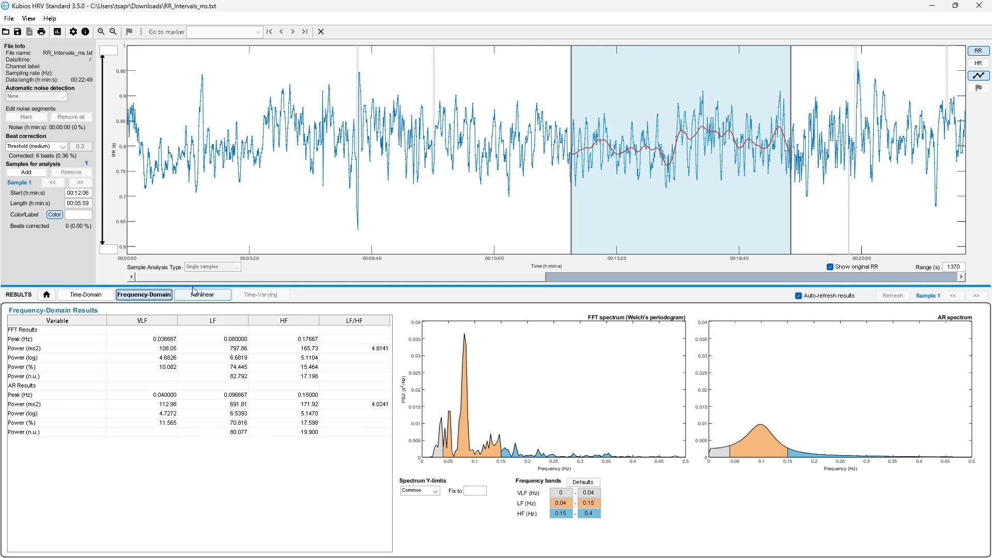
pyautogui.click(202, 294)
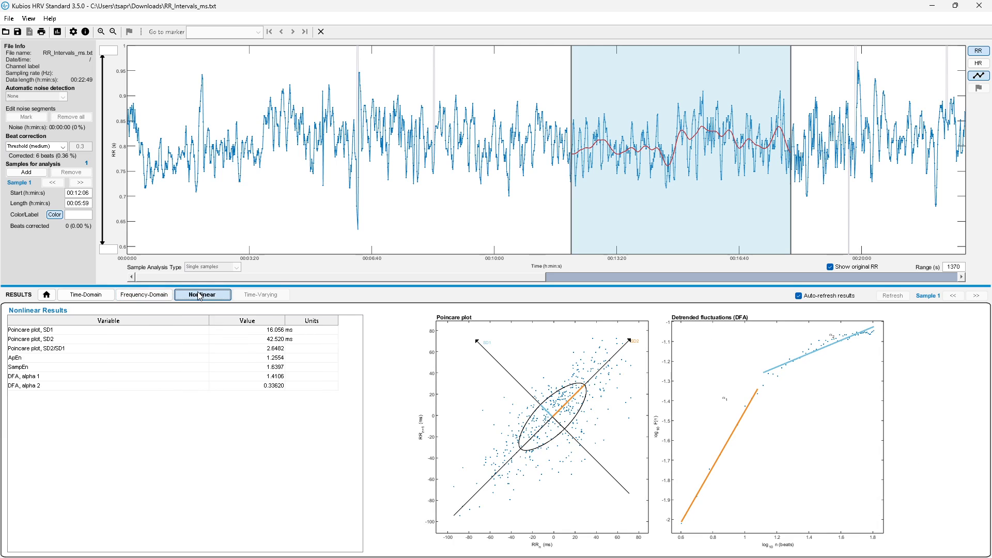
pyautogui.moveTo(329, 432)
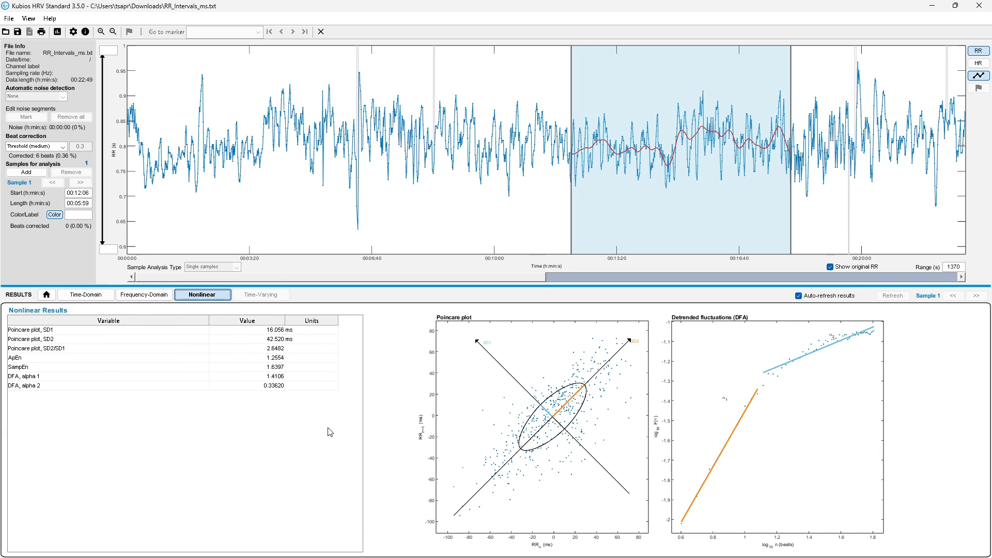
pyautogui.moveTo(45, 430)
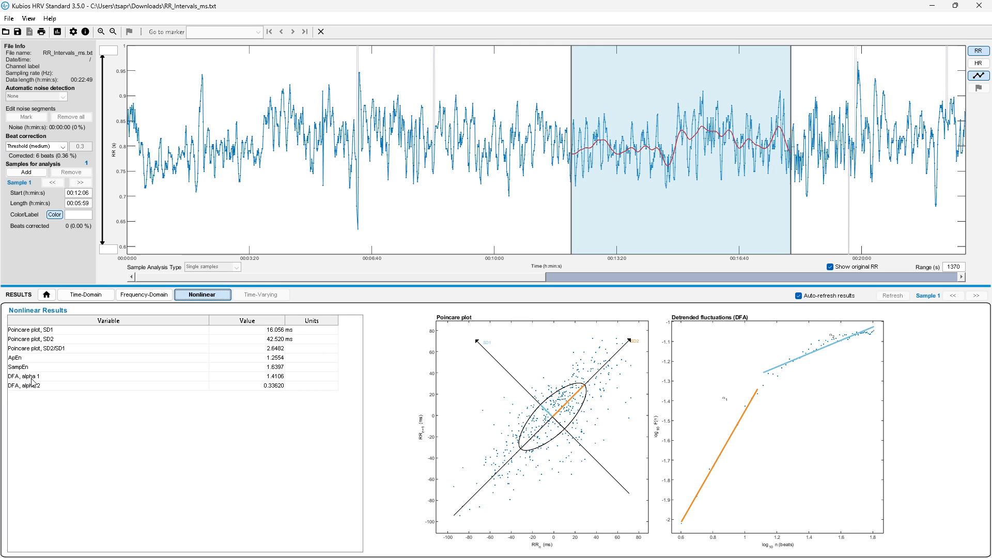
pyautogui.moveTo(281, 375)
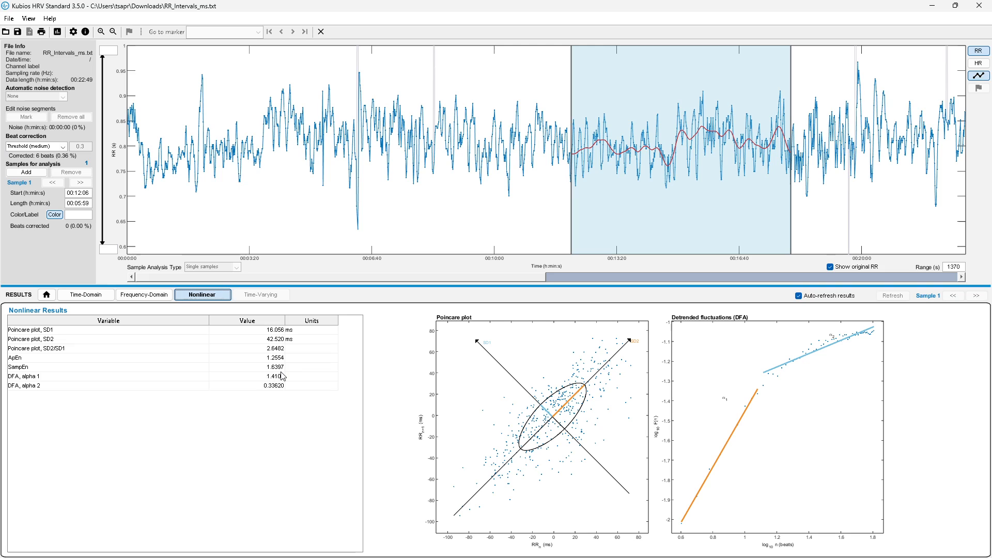
pyautogui.moveTo(293, 381)
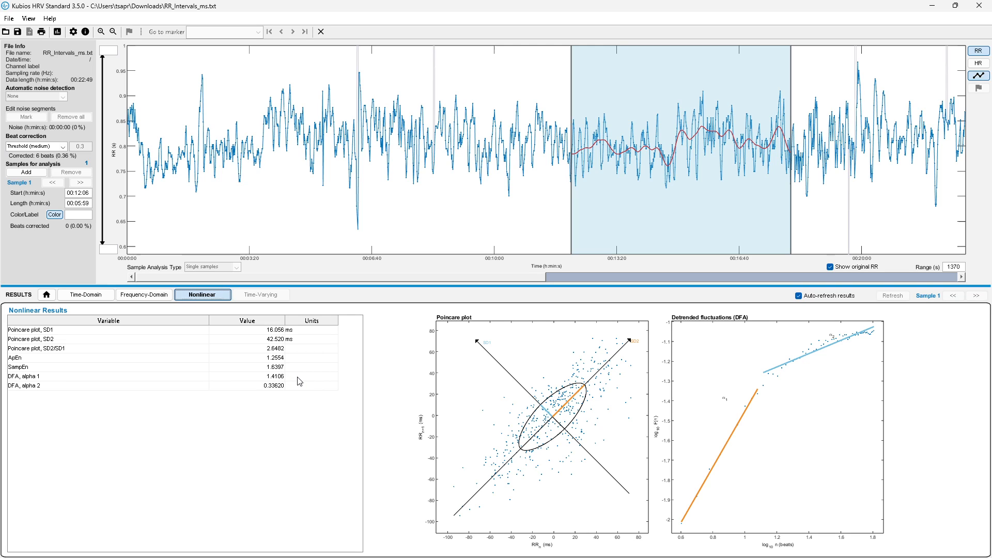
pyautogui.moveTo(306, 382)
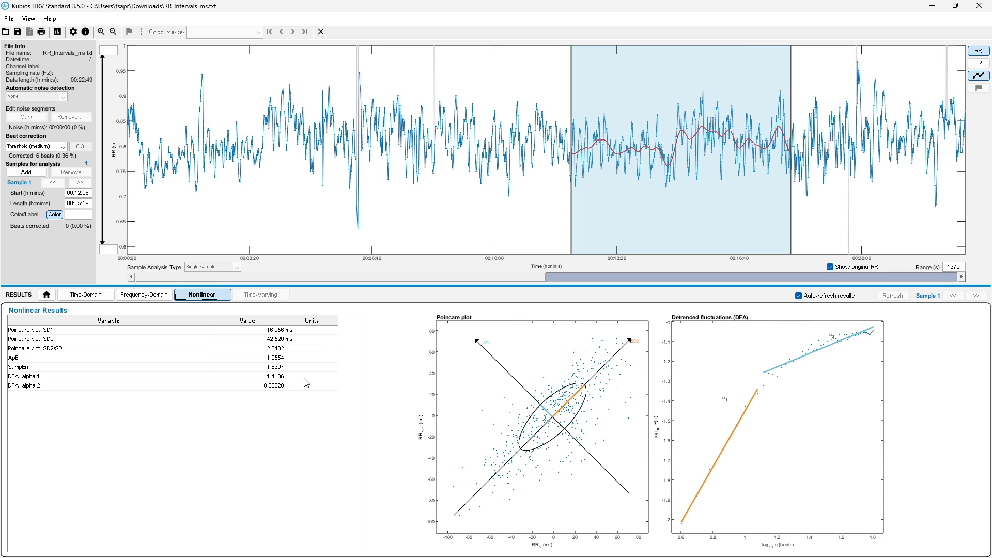
pyautogui.moveTo(335, 383)
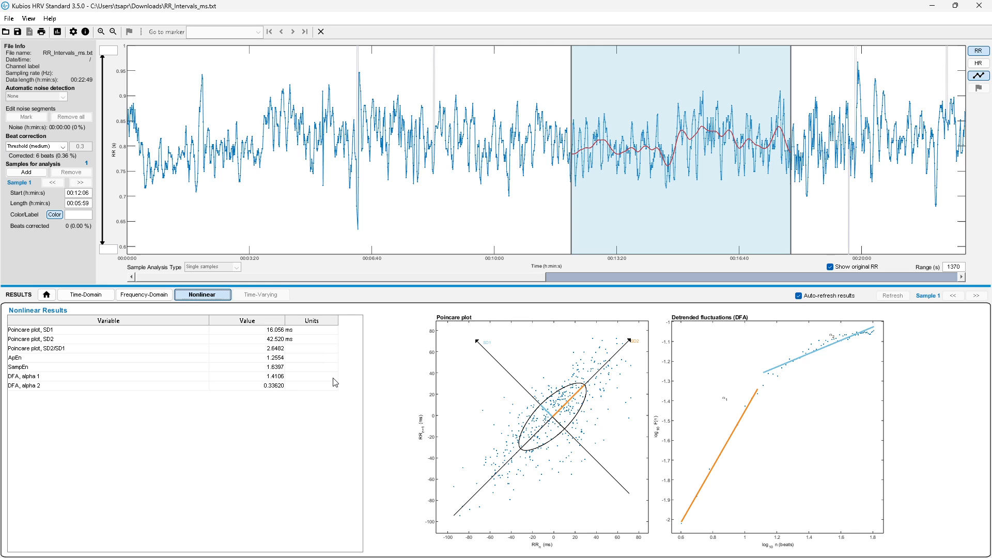
pyautogui.moveTo(362, 383)
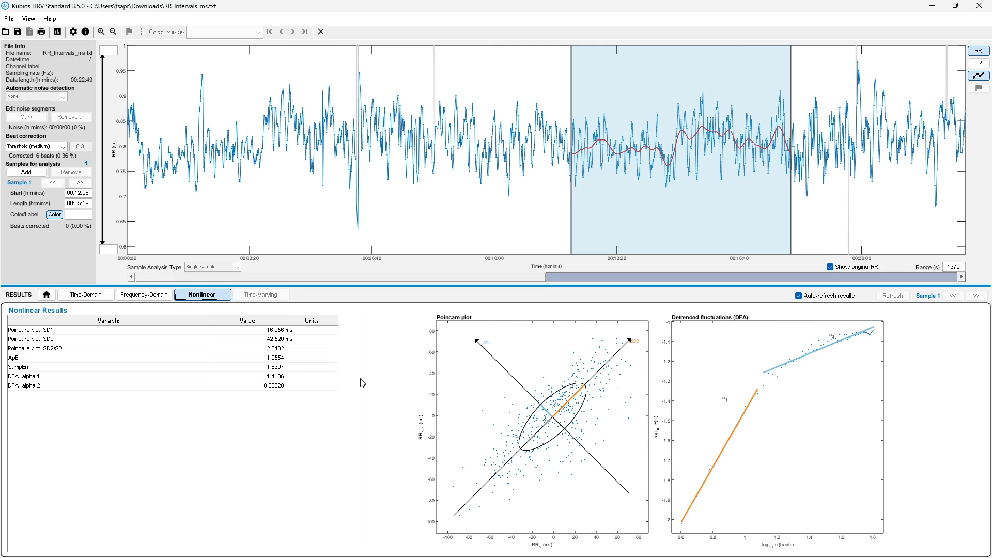
pyautogui.moveTo(396, 382)
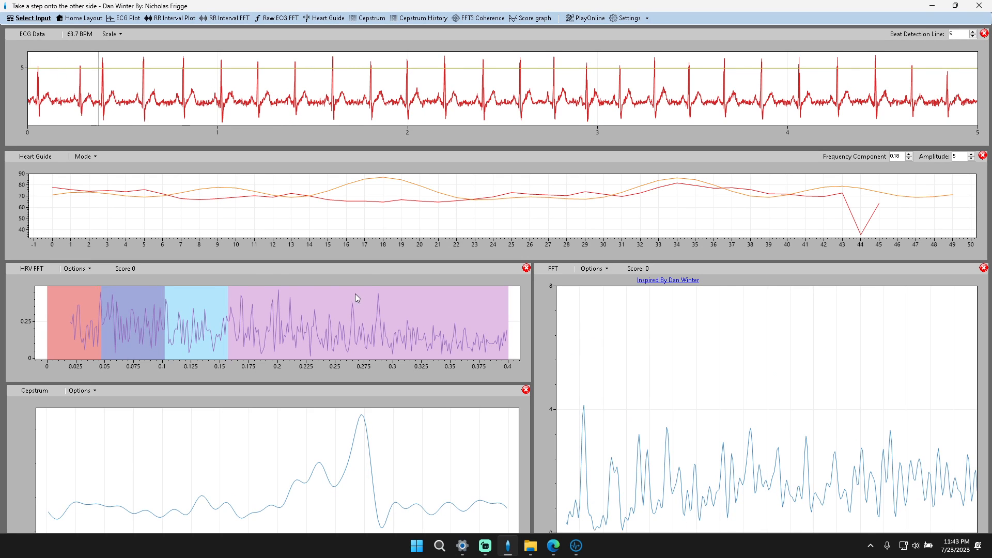
# - Switch the Heart Guide mode to Phi
pyautogui.click(84, 156)
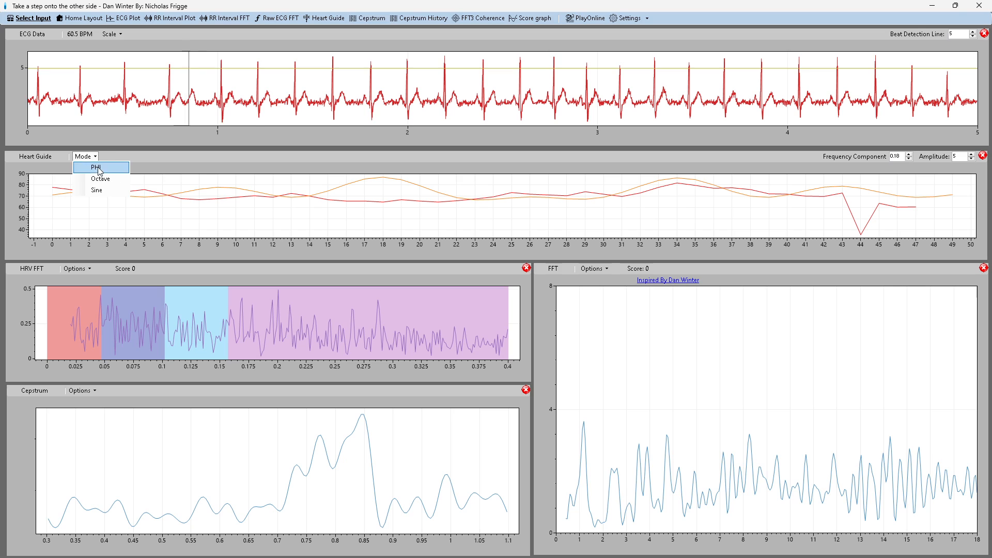
pyautogui.click(99, 168)
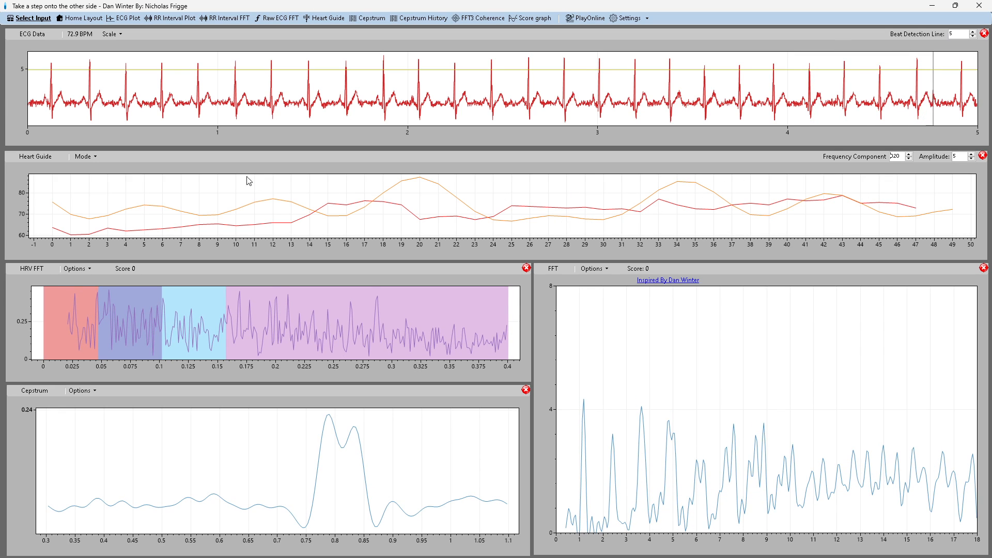
# - Set the Heart Guide frequency component to 0.17
pyautogui.click(84, 156)
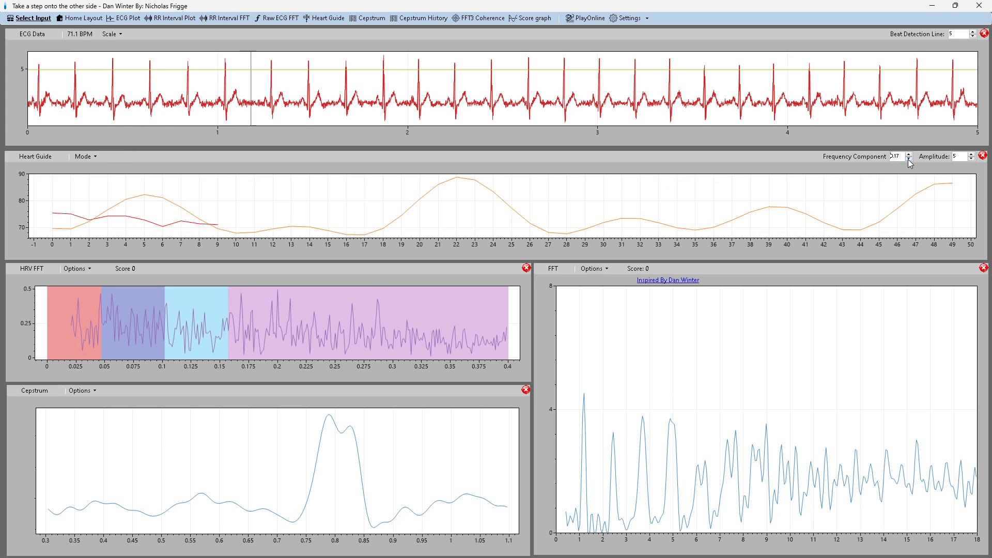
pyautogui.click(910, 159)
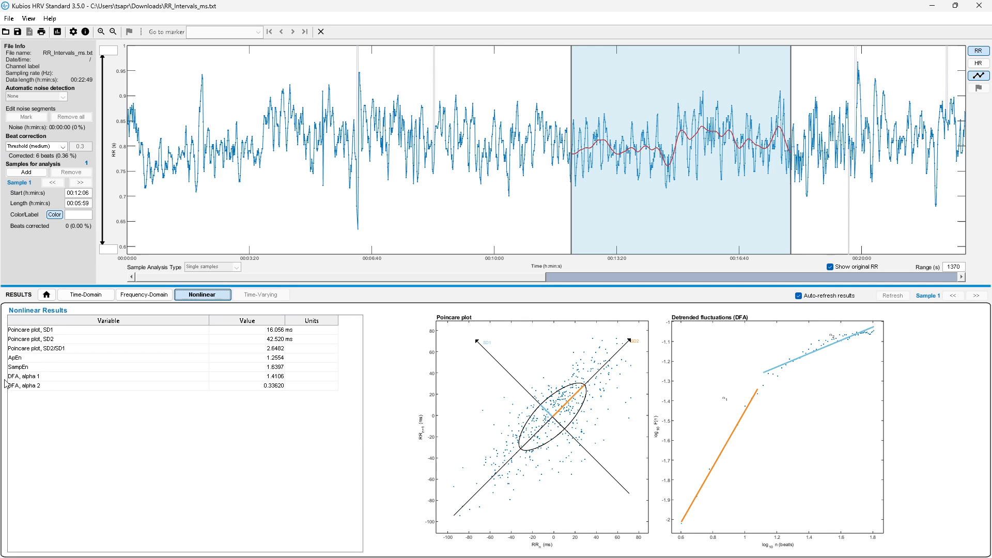
pyautogui.moveTo(60, 406)
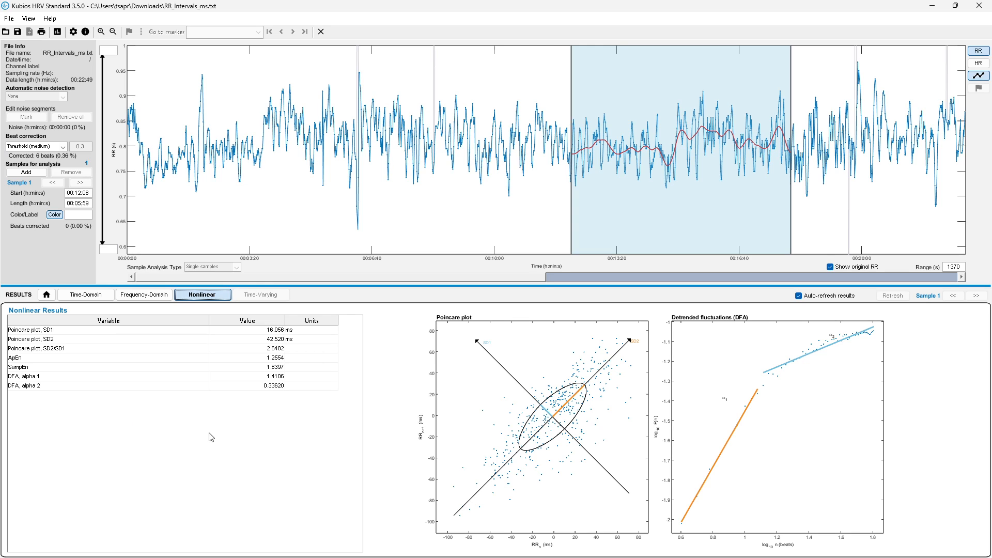
pyautogui.moveTo(280, 378)
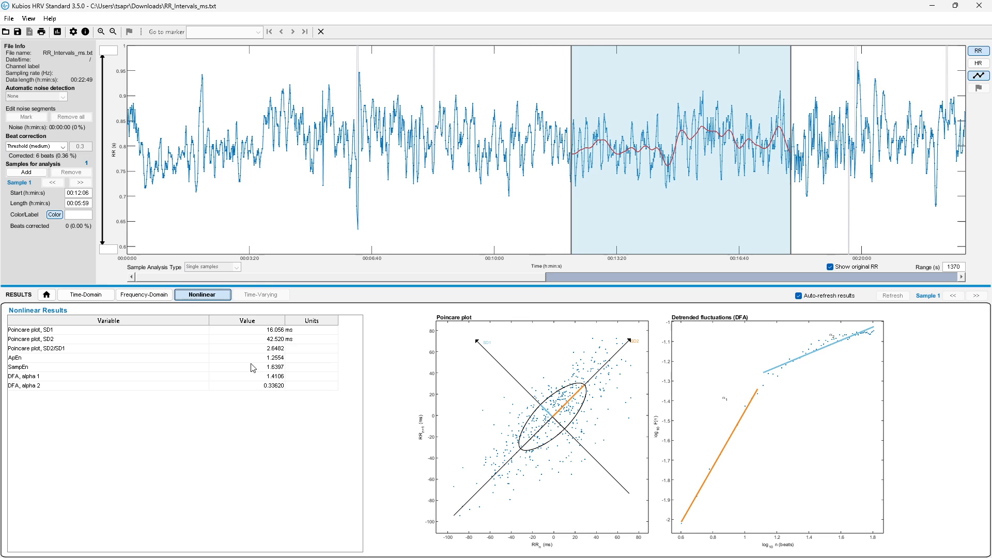
# - Return to Sample 1's frequency-domain results with FFT LF/HF 4.81 and AR LF/HF 4.02
pyautogui.click(144, 295)
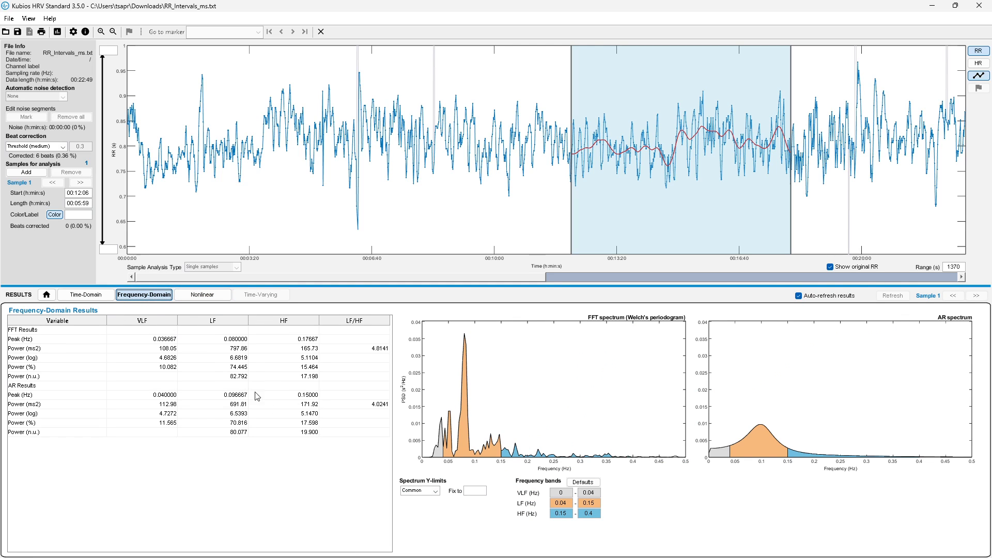
pyautogui.moveTo(438, 462)
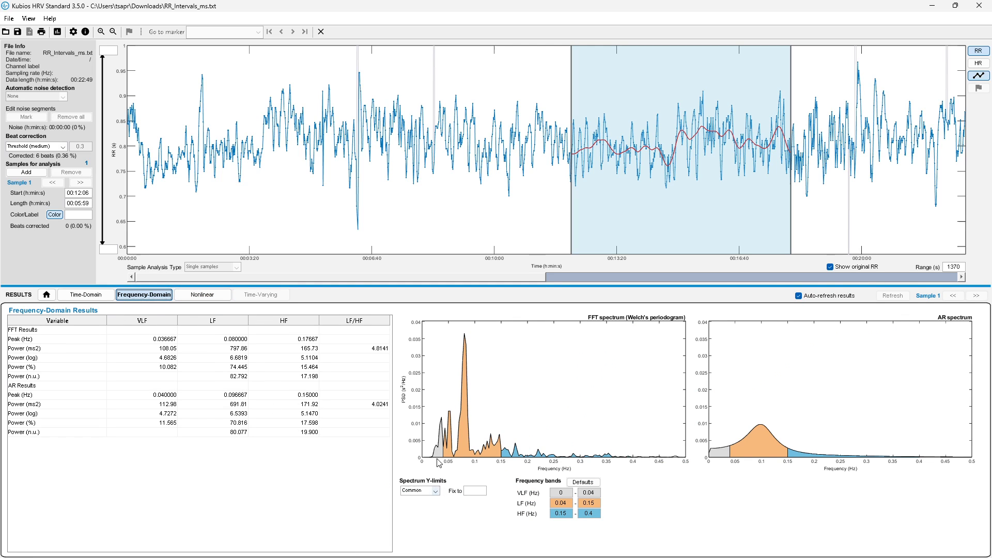
pyautogui.moveTo(546, 436)
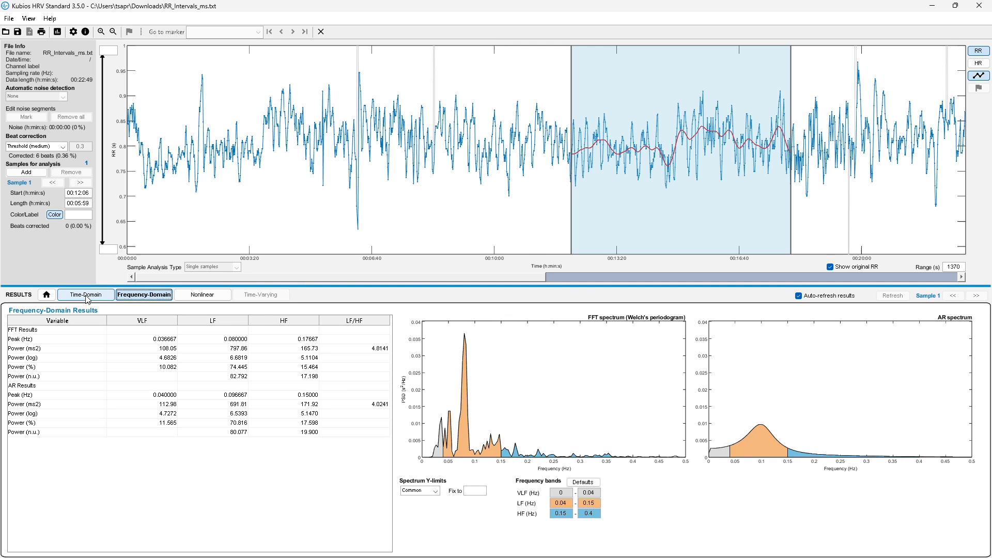
# - Review the time-domain results (RMSSD 22.7 ms), then return to the frequency-domain spectra
pyautogui.click(86, 295)
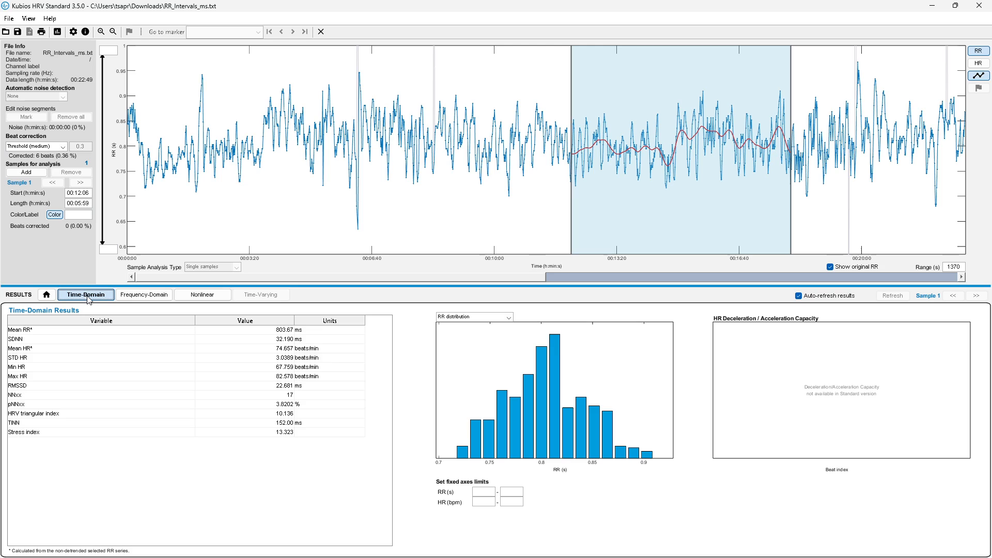
pyautogui.moveTo(126, 383)
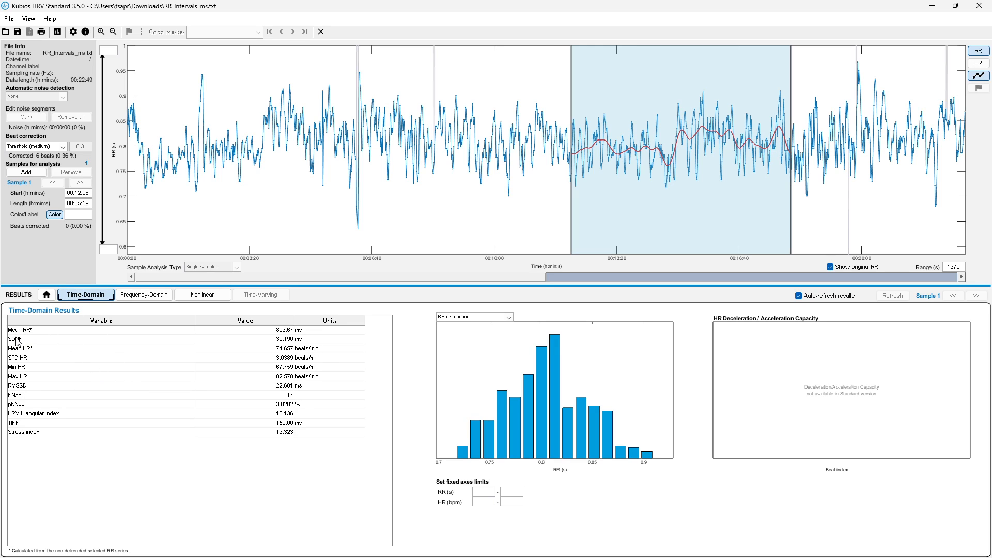
pyautogui.moveTo(29, 345)
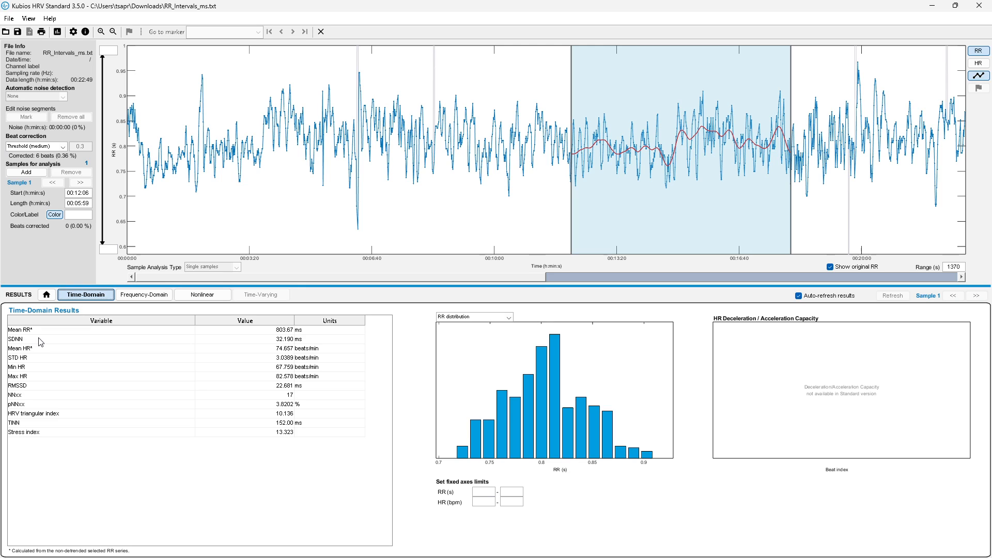
pyautogui.moveTo(108, 346)
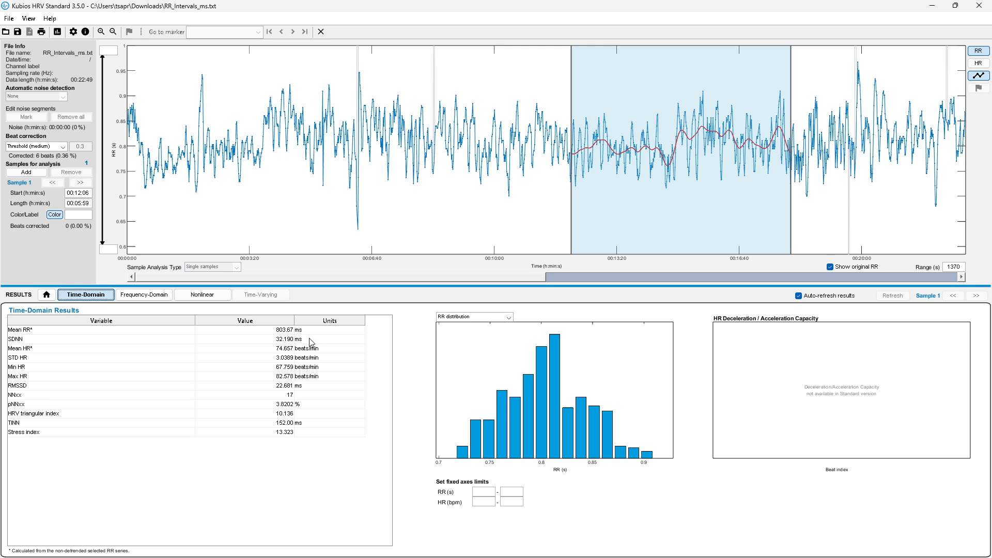
pyautogui.moveTo(180, 424)
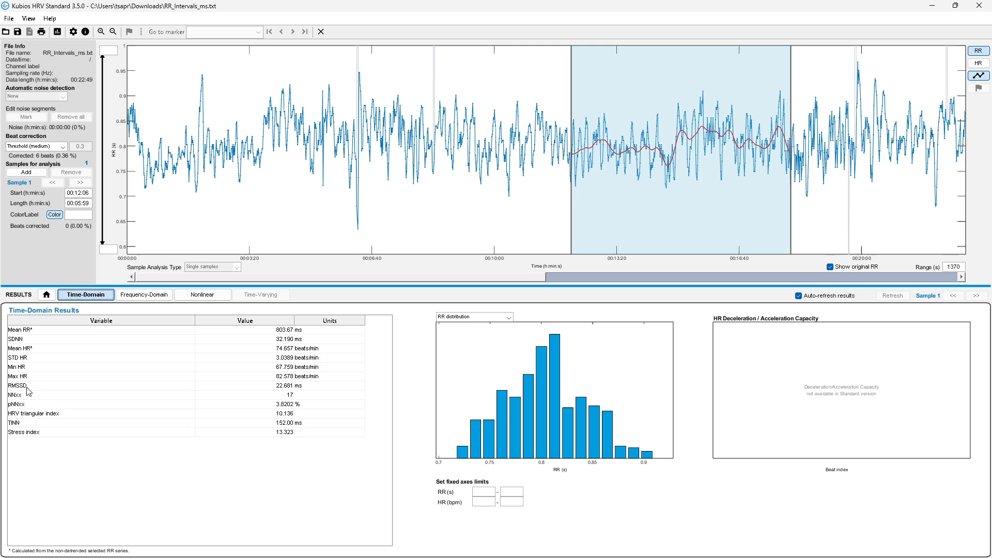
pyautogui.moveTo(63, 482)
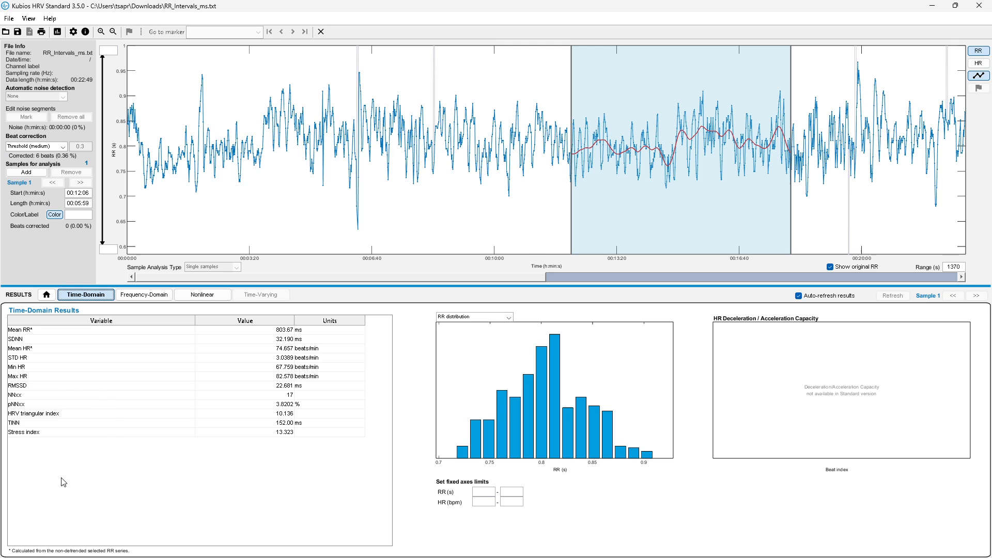
pyautogui.moveTo(23, 344)
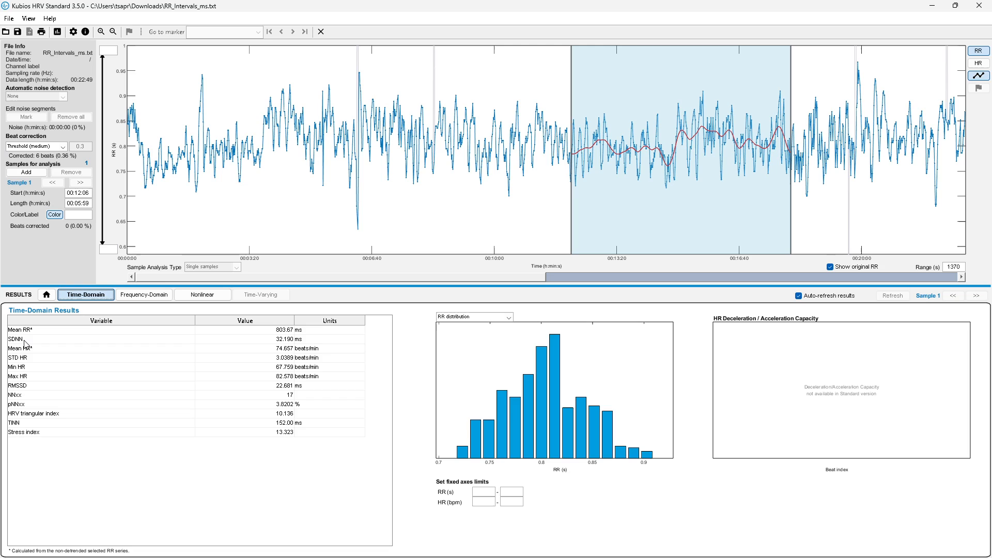
pyautogui.moveTo(36, 343)
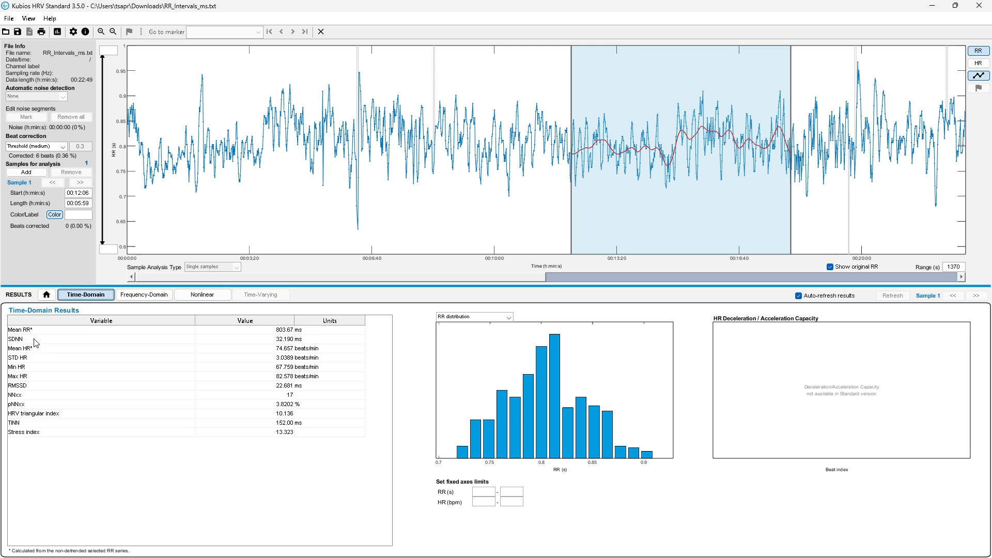
pyautogui.moveTo(29, 371)
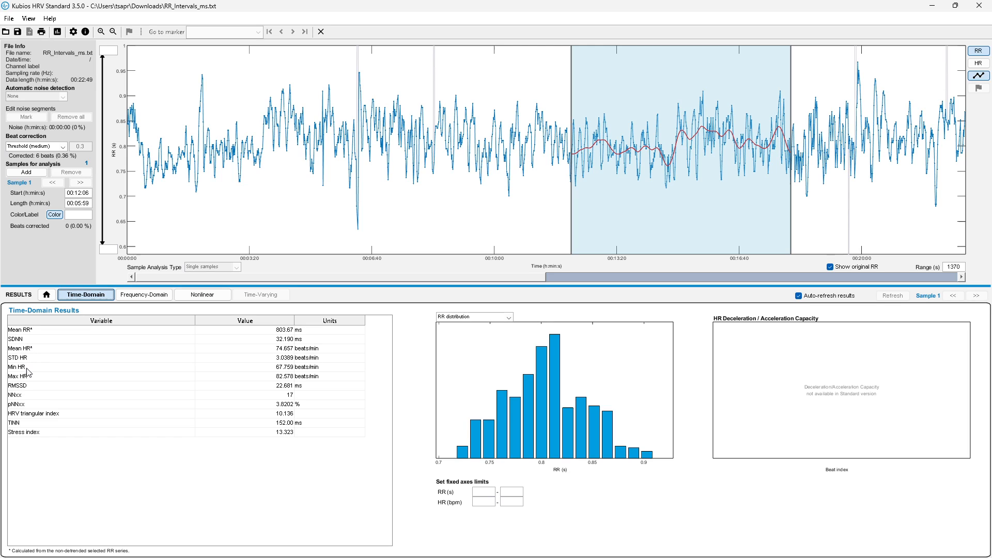
pyautogui.moveTo(20, 377)
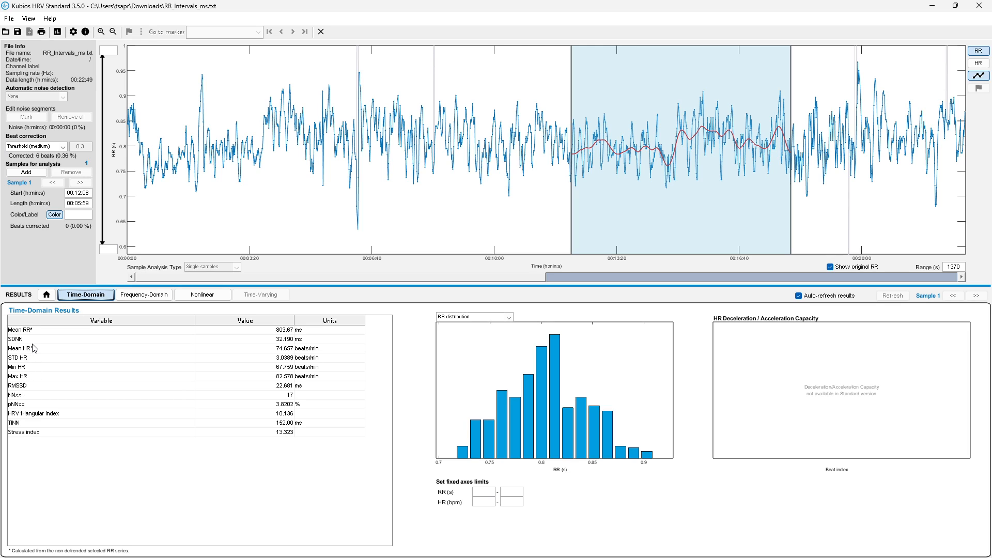
pyautogui.moveTo(23, 390)
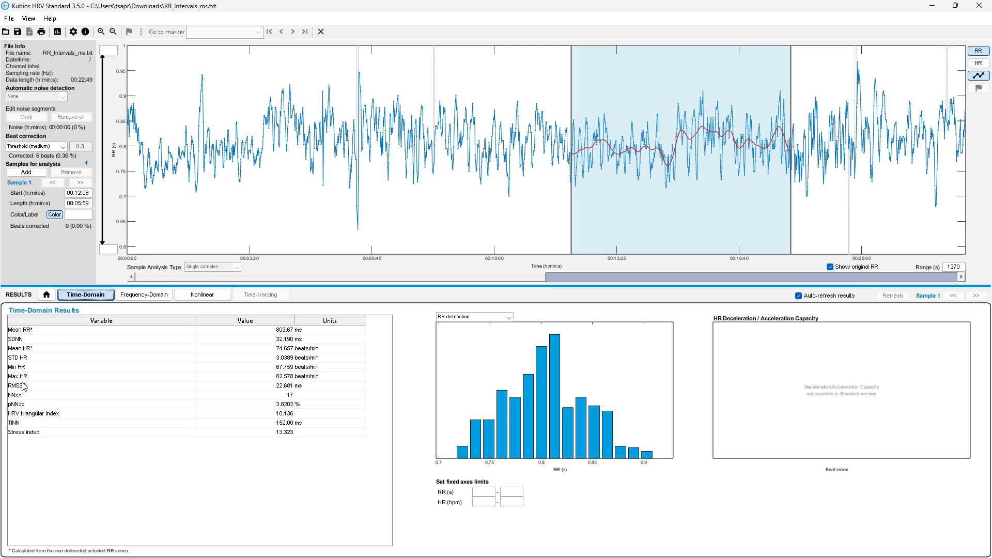
pyautogui.click(144, 294)
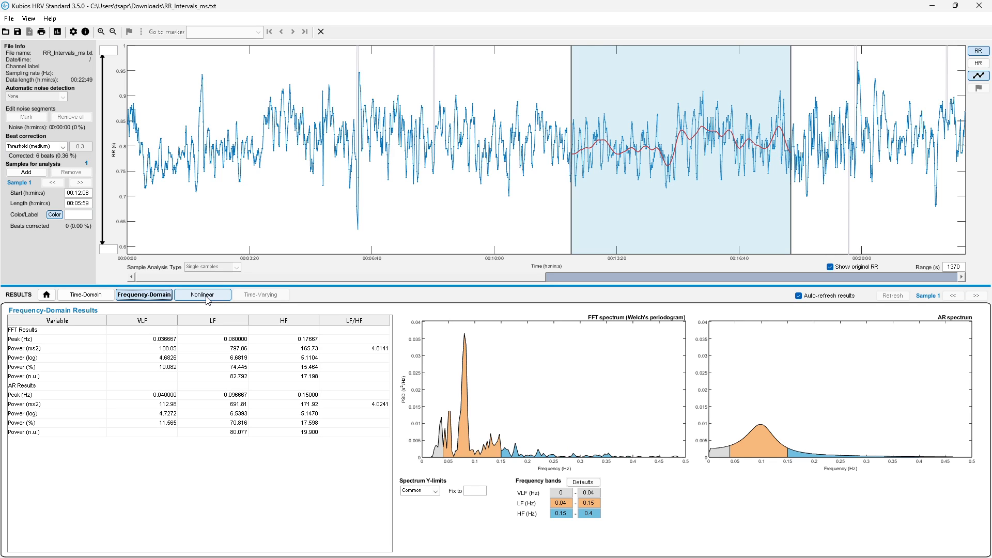
# - Show the nonlinear results again: SD1 16.1 ms, SD2 42.5 ms, DFA alpha 1 1.41
pyautogui.click(202, 295)
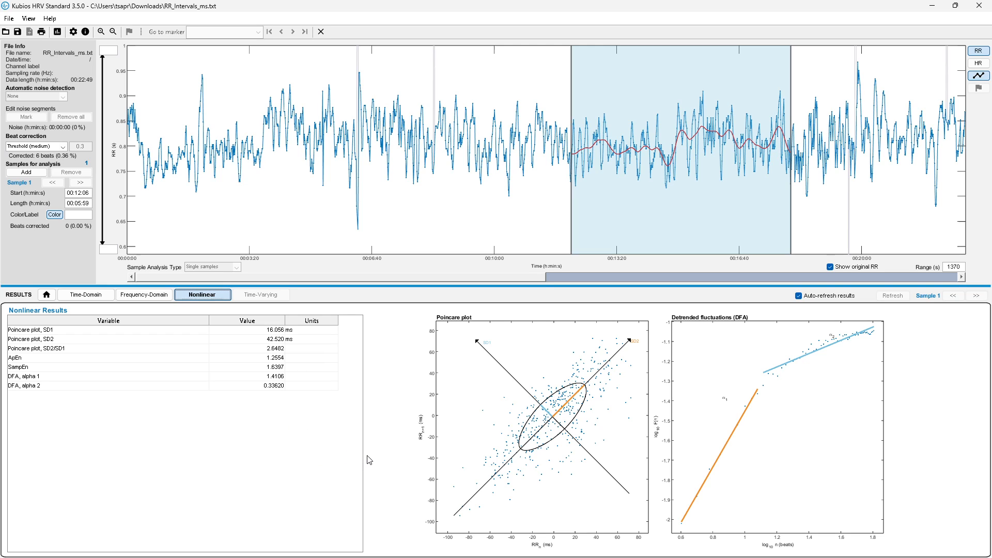
pyautogui.moveTo(361, 419)
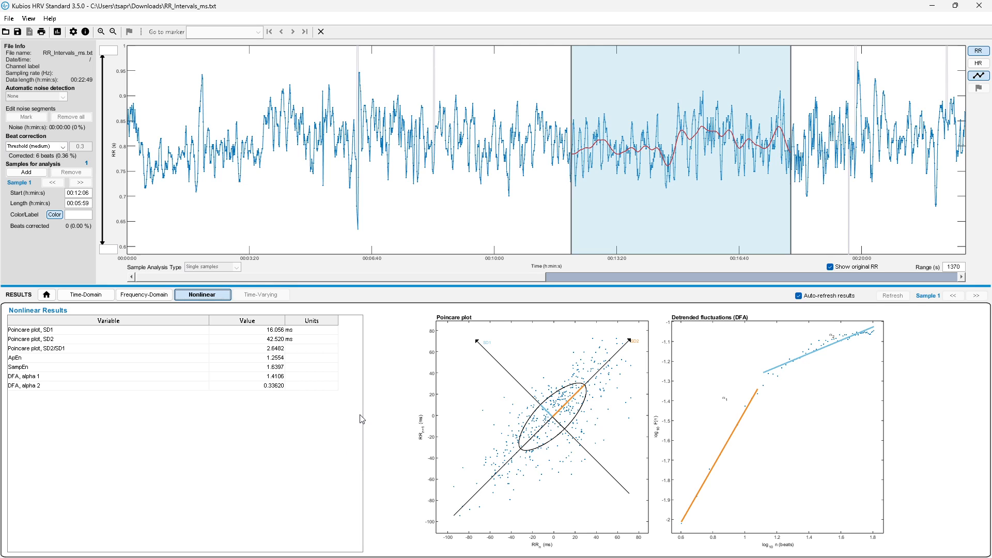
pyautogui.moveTo(370, 346)
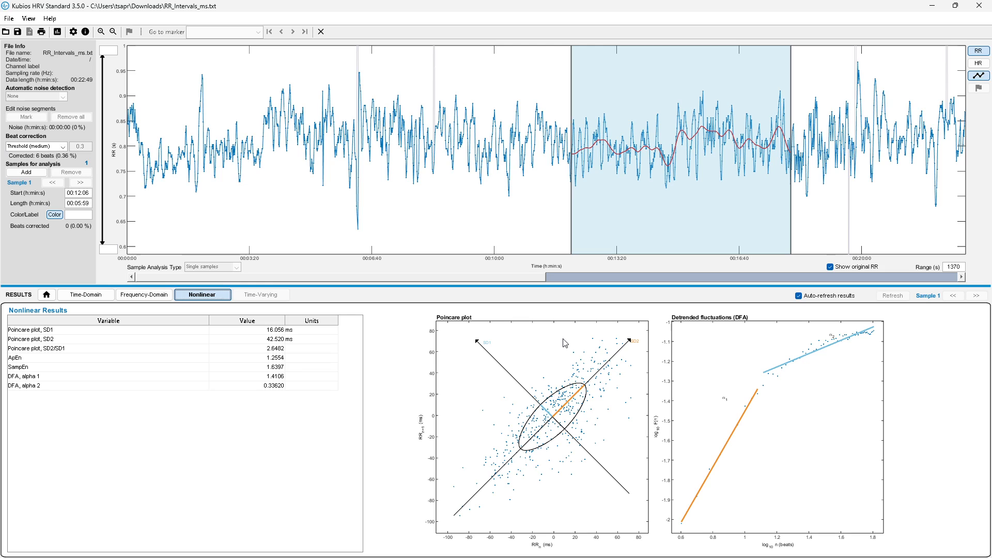
pyautogui.moveTo(700, 340)
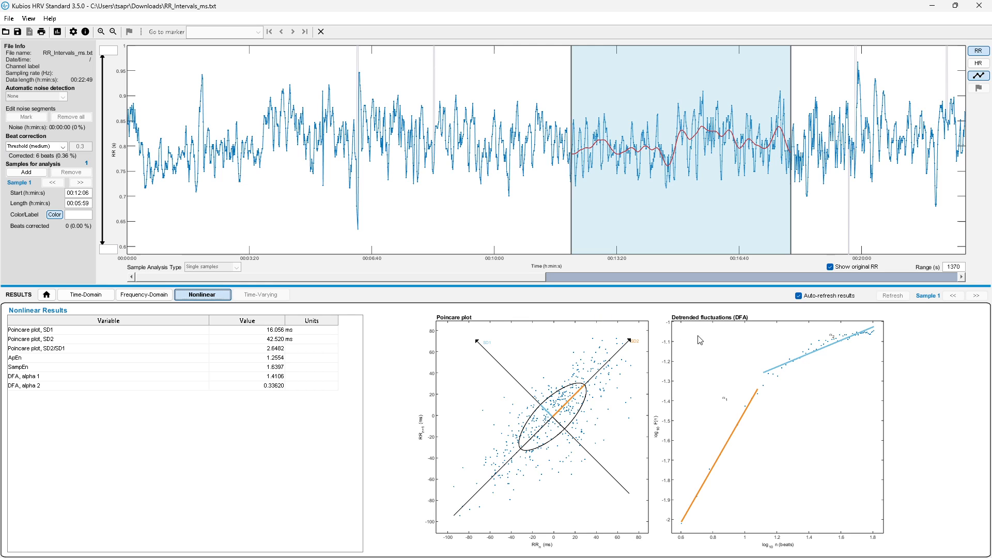
pyautogui.moveTo(419, 384)
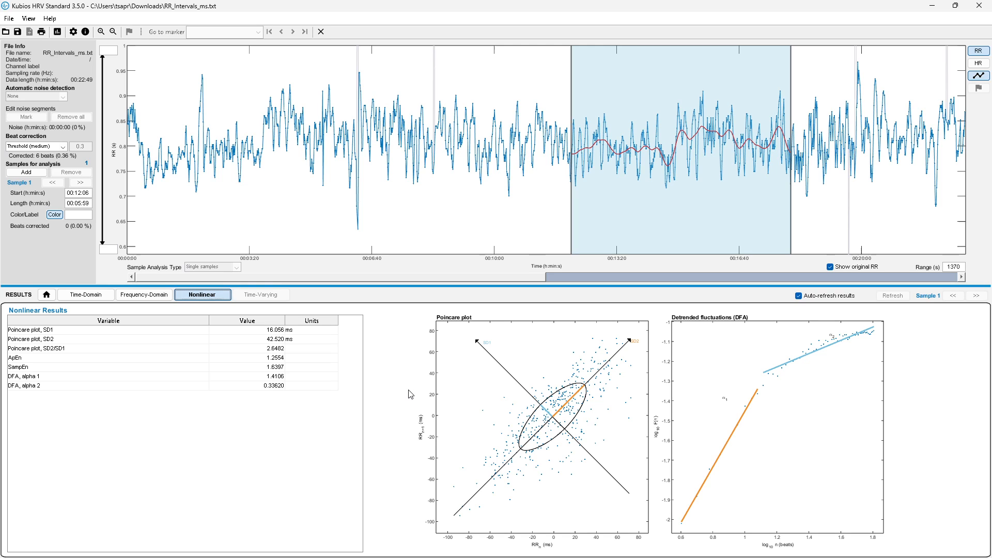
pyautogui.moveTo(94, 107)
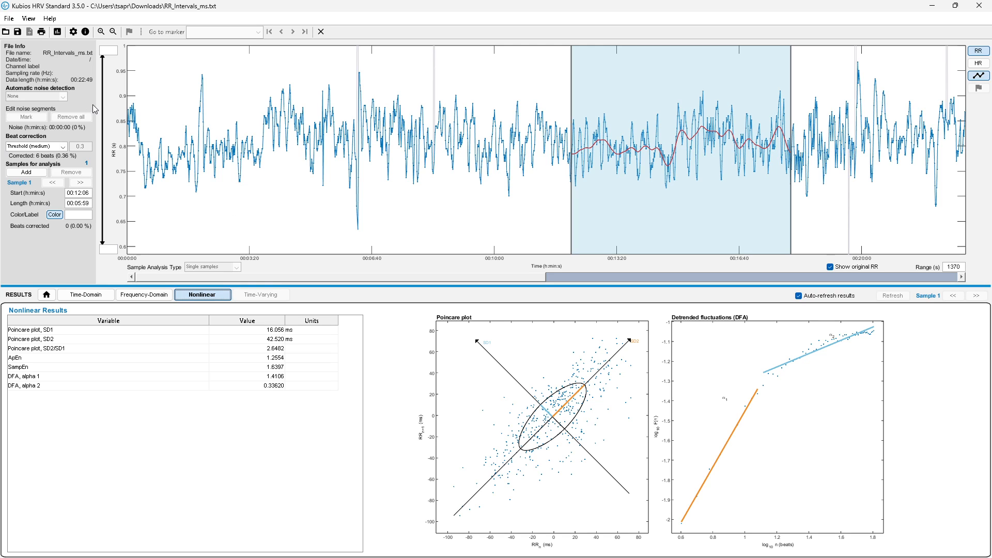
# - Preview the one-page HRV results report maximised, scroll through it, then close it
pyautogui.click(40, 32)
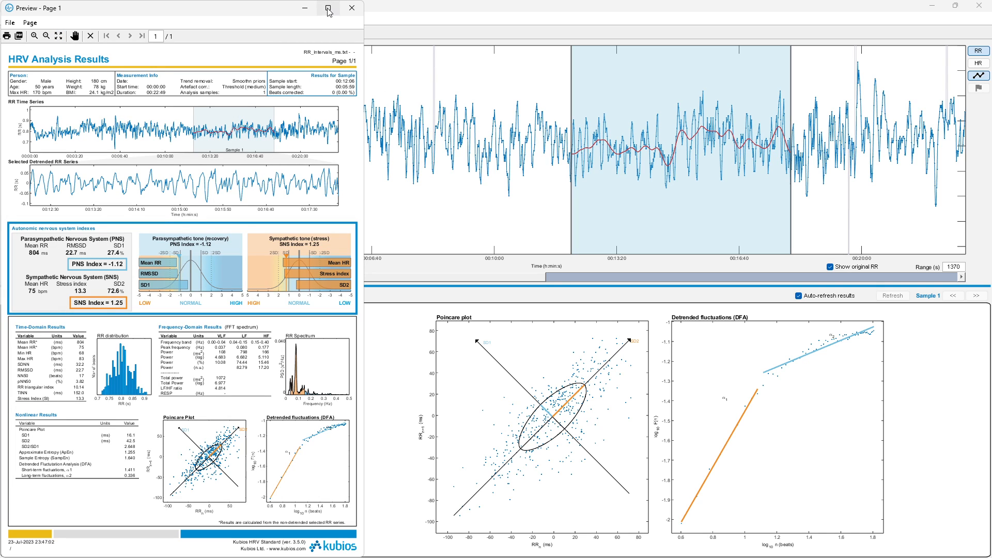
pyautogui.click(329, 10)
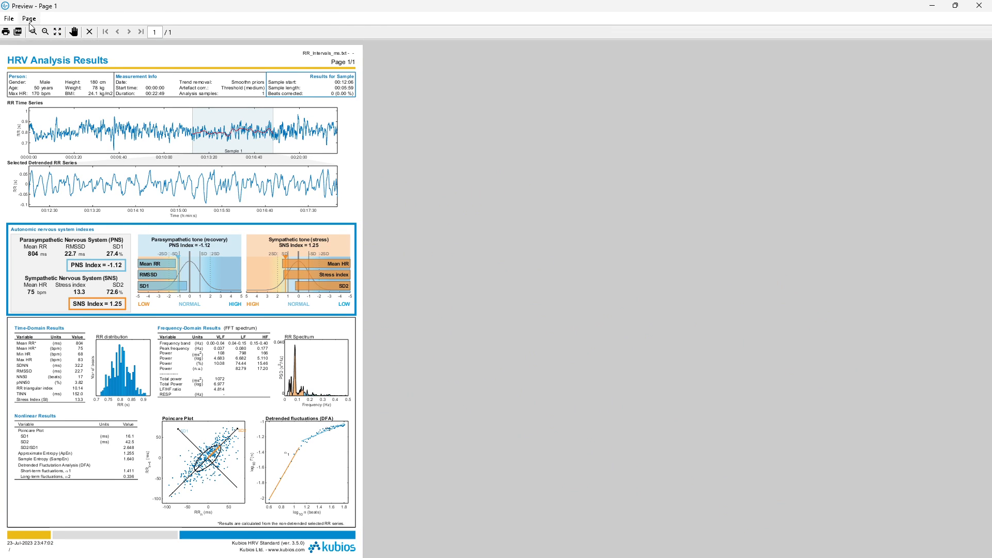
pyautogui.scroll(-3)
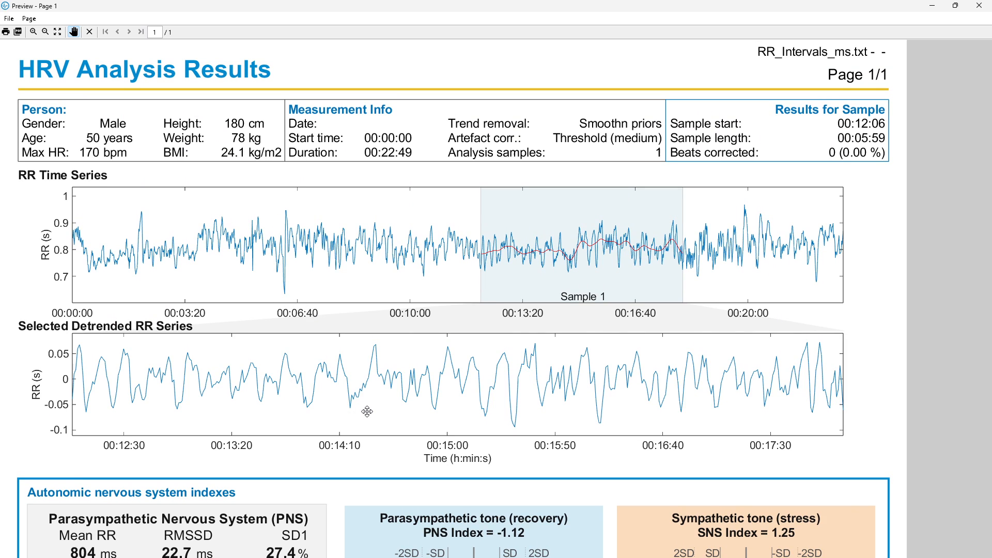
pyautogui.moveTo(227, 292)
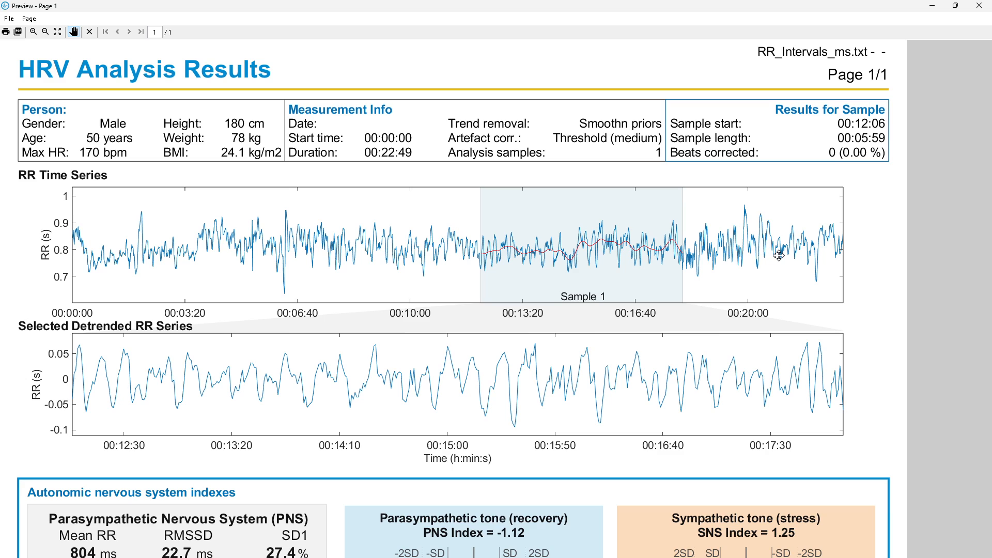
pyautogui.moveTo(486, 247)
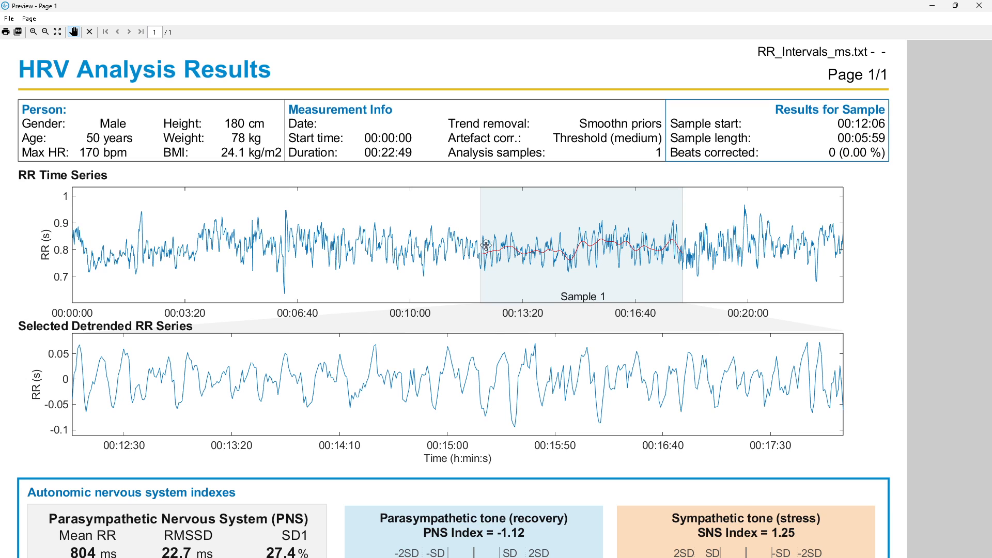
pyautogui.moveTo(596, 246)
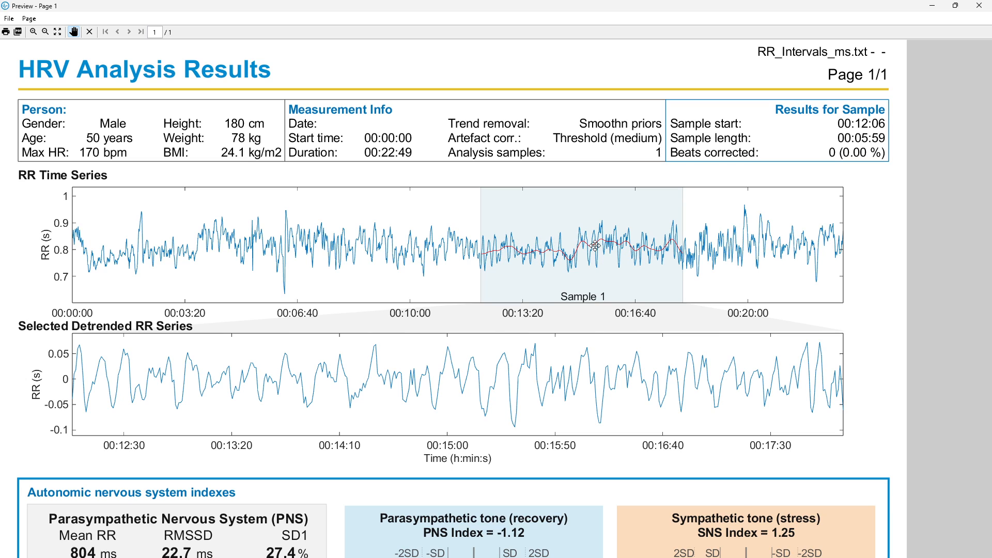
pyautogui.moveTo(675, 250)
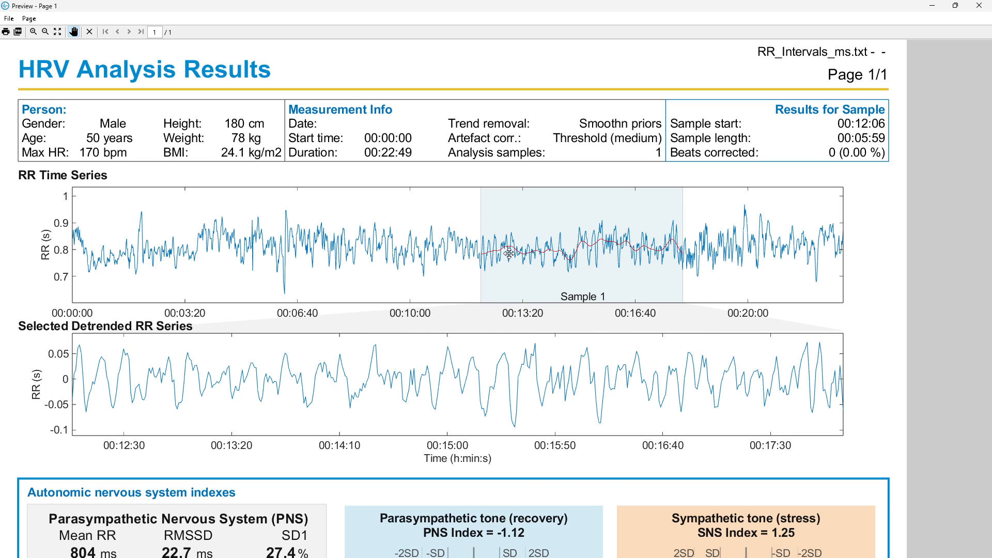
pyautogui.moveTo(599, 244)
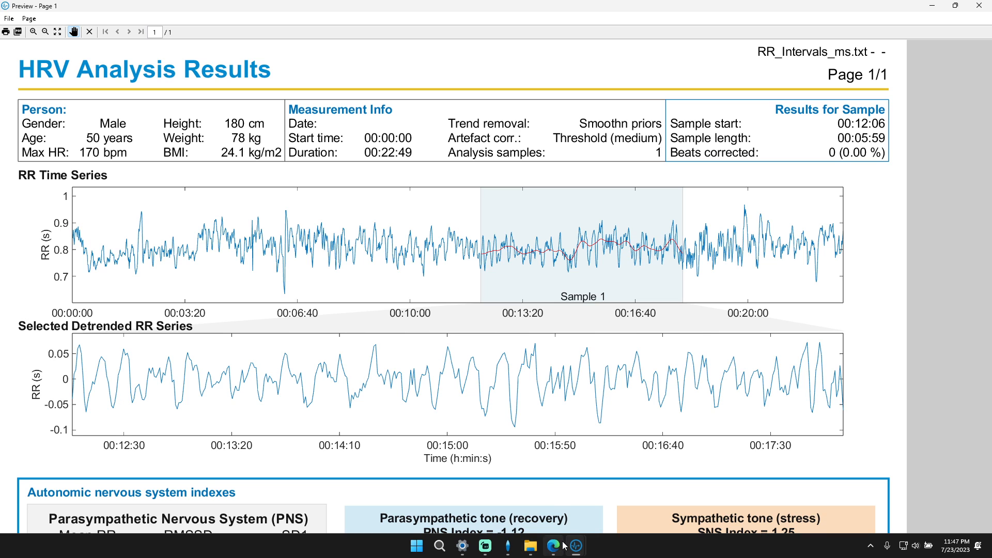
pyautogui.click(575, 545)
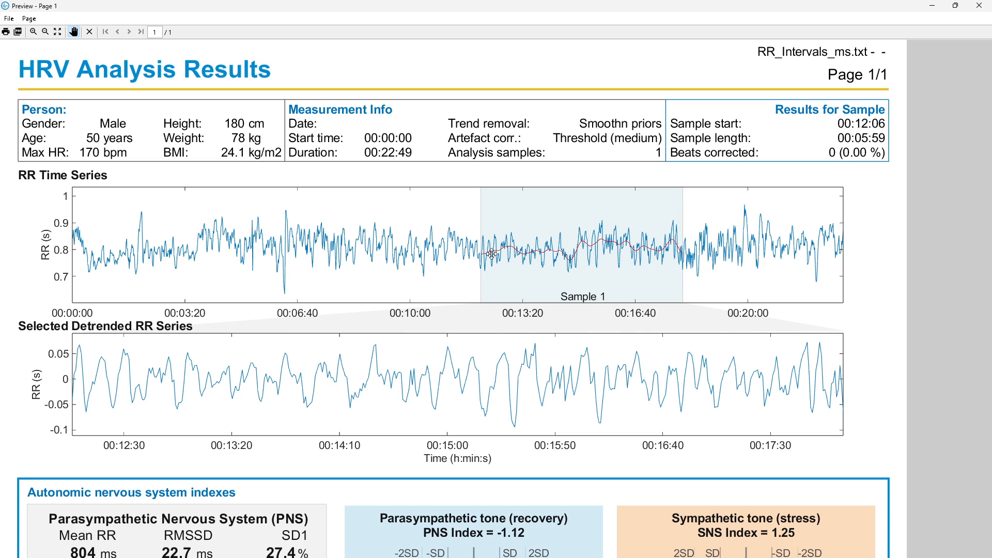
pyautogui.moveTo(554, 379)
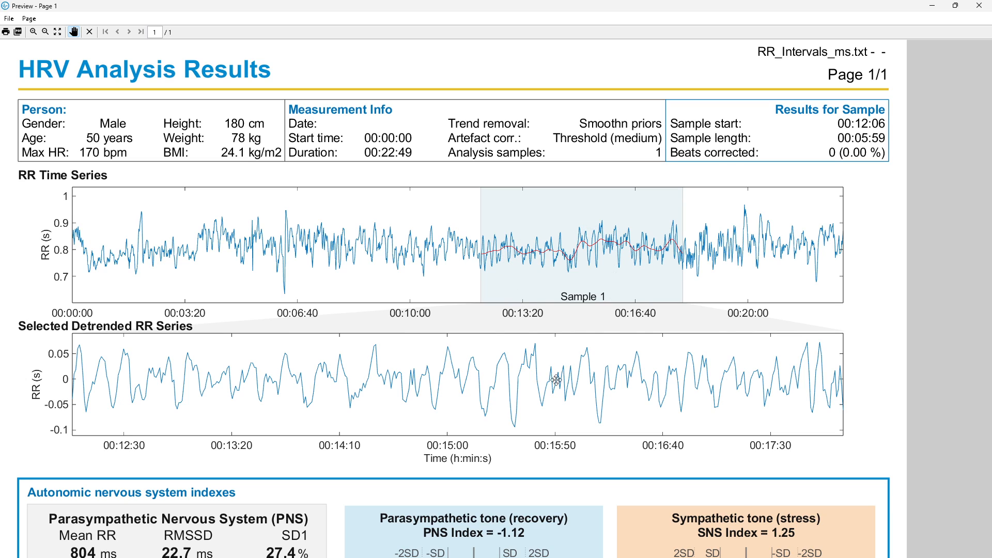
pyautogui.scroll(-3)
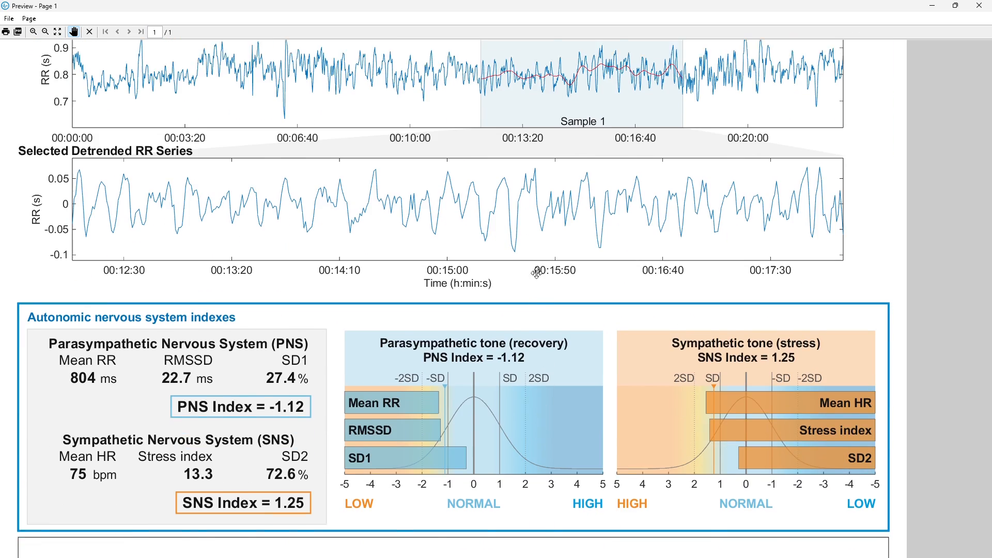
pyautogui.scroll(-3)
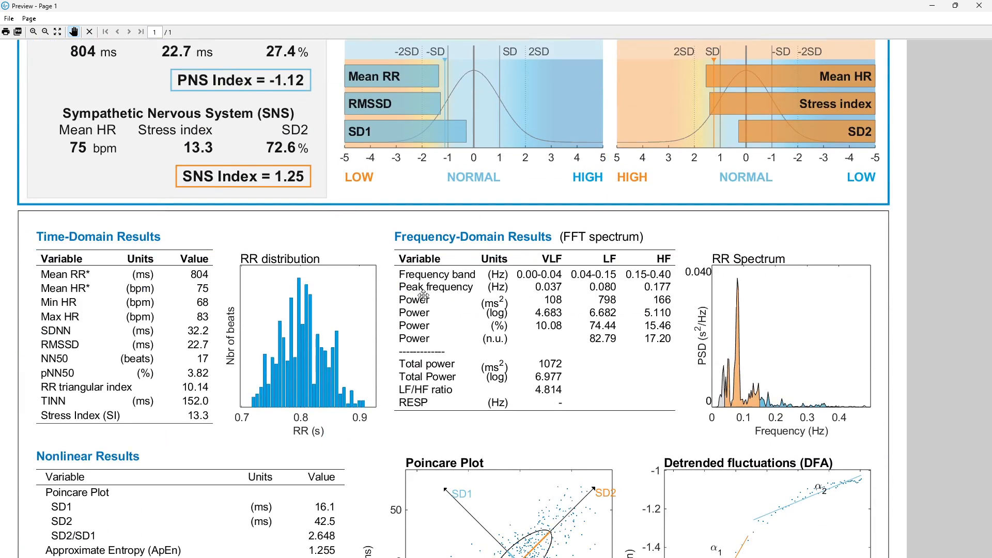
pyautogui.scroll(-3)
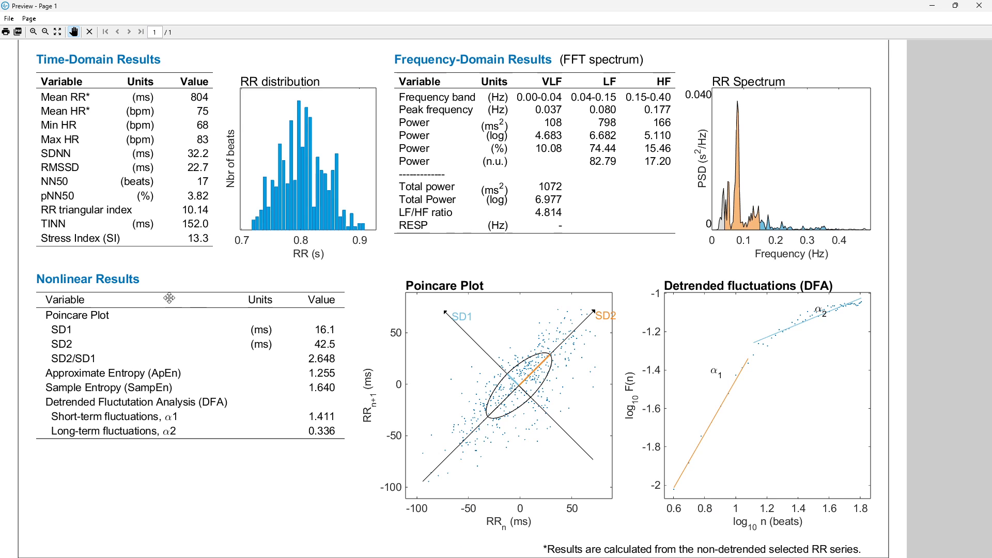
pyautogui.scroll(-3)
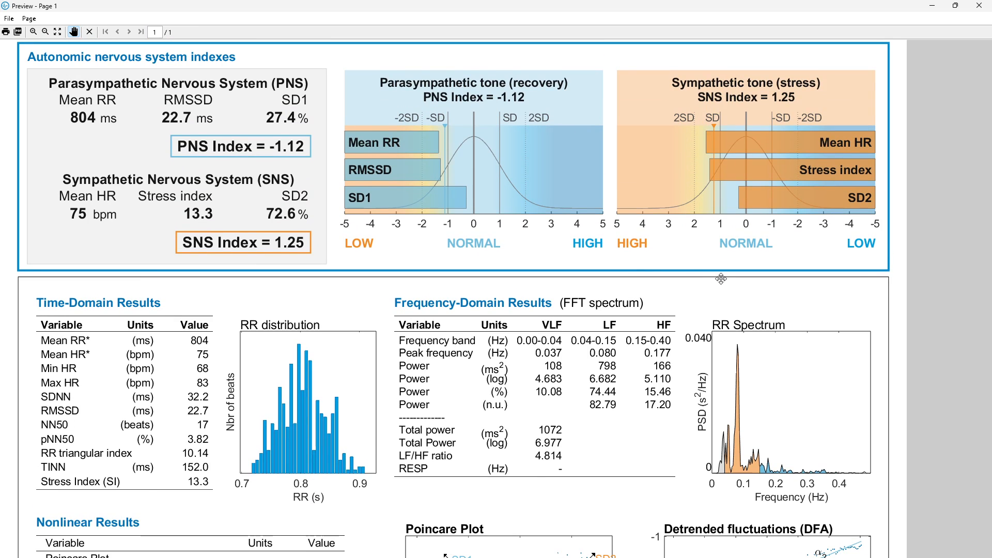
pyautogui.click(985, 6)
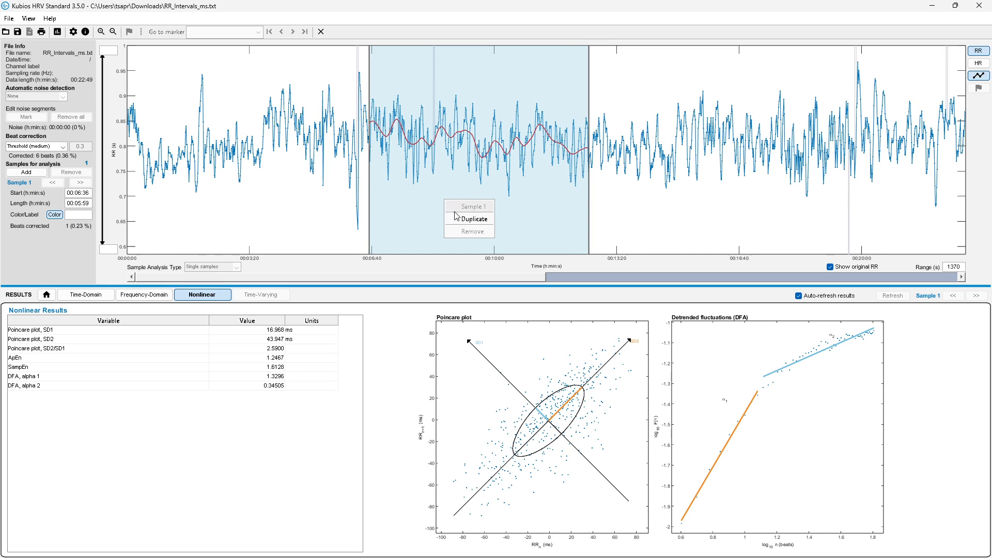
# - Duplicate Sample 1 into a second 5:59 sample starting at 13:32
pyautogui.click(472, 218)
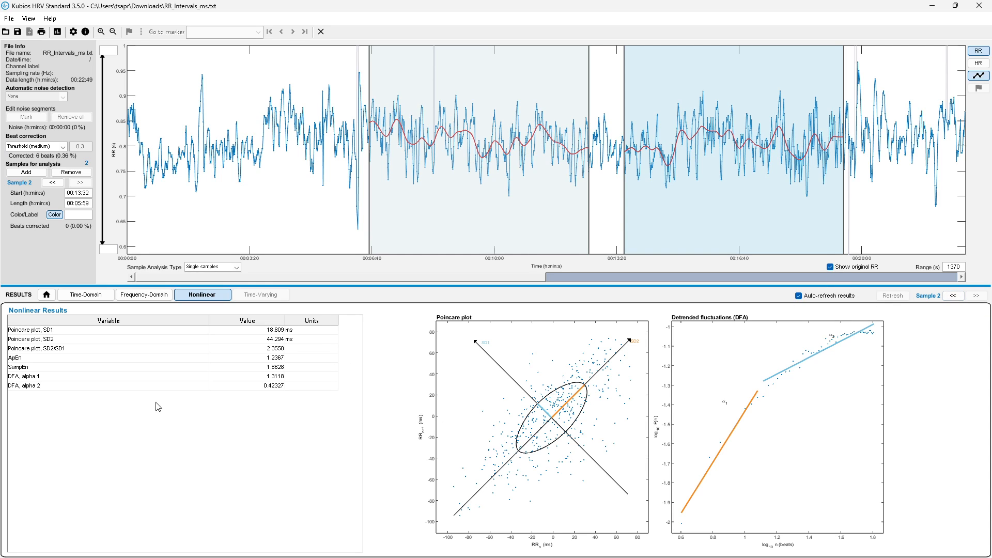
pyautogui.moveTo(750, 326)
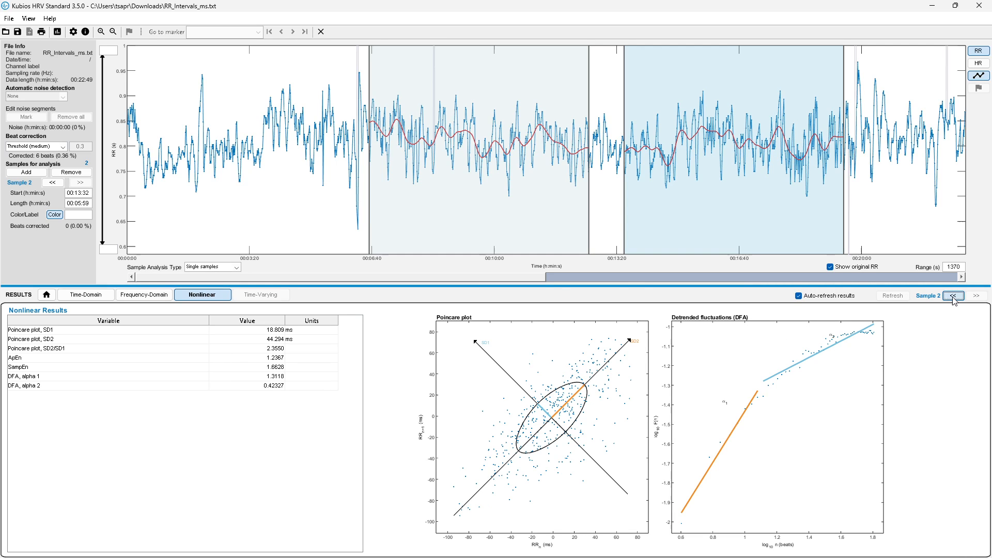
# - Toggle the nonlinear results between Sample 1 (SD1 16.97 ms) and Sample 2, ending on Sample 1
pyautogui.click(952, 295)
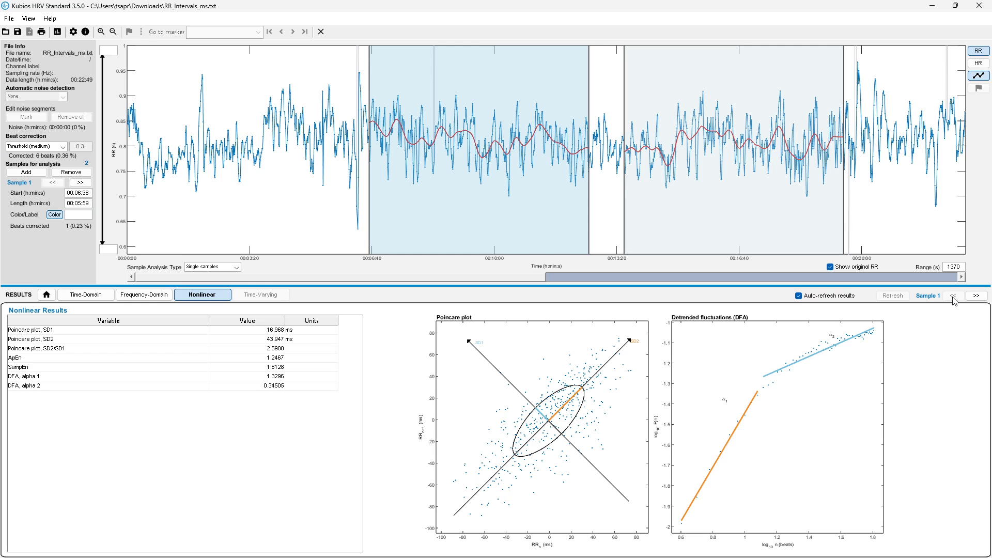
pyautogui.moveTo(481, 266)
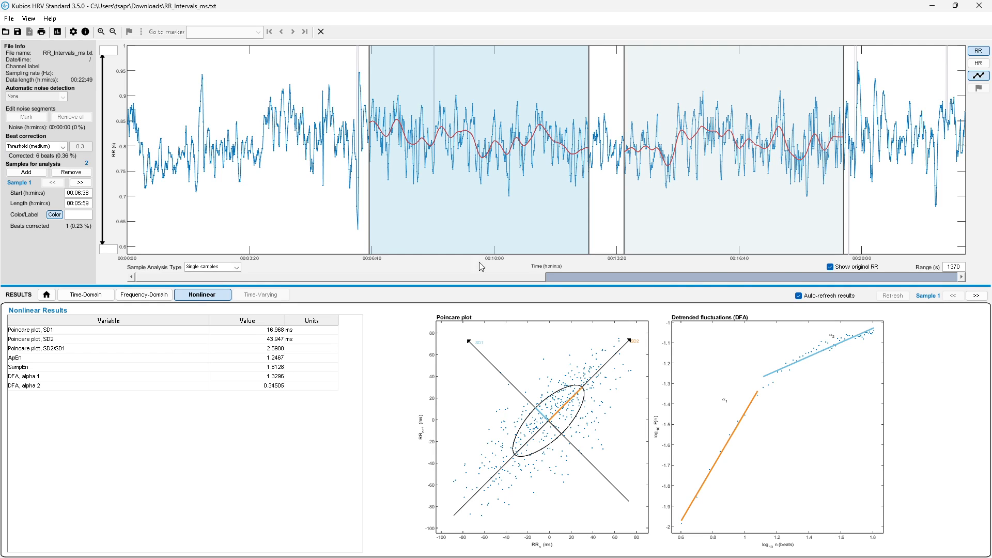
pyautogui.moveTo(427, 119)
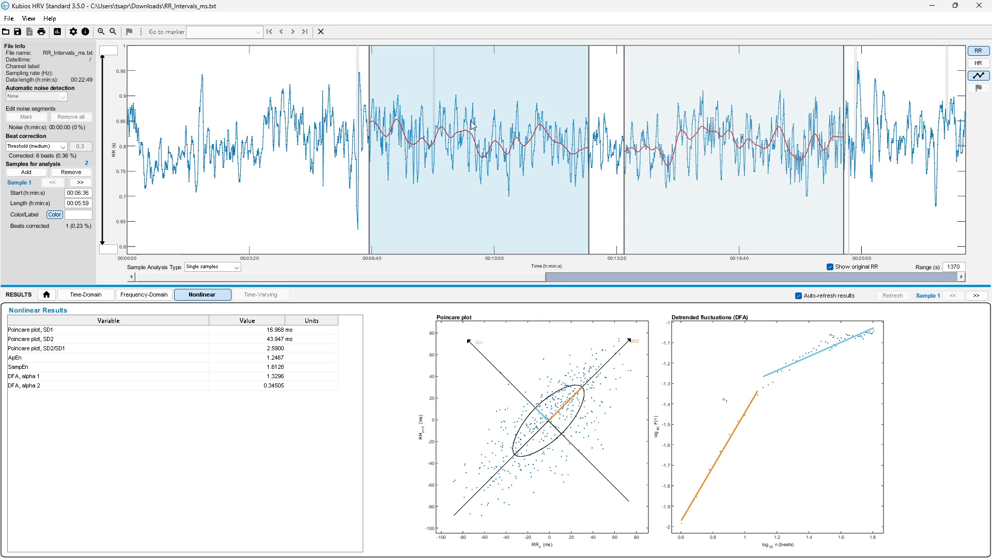
pyautogui.moveTo(545, 146)
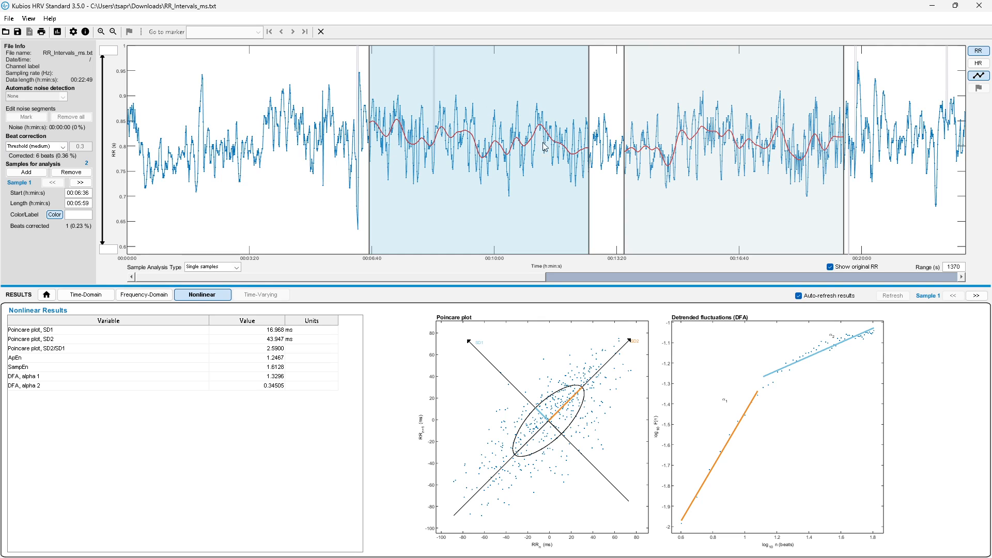
pyautogui.moveTo(820, 134)
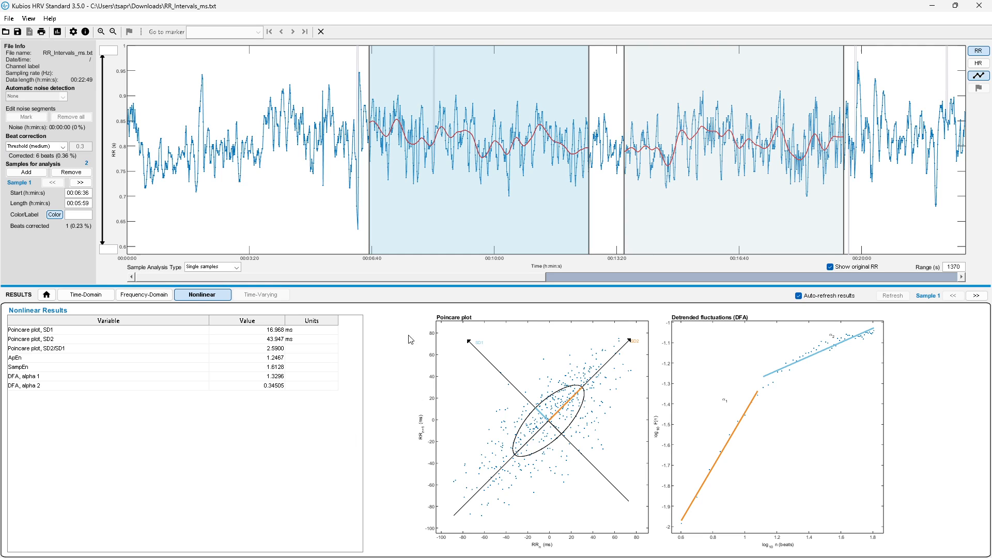
pyautogui.moveTo(239, 394)
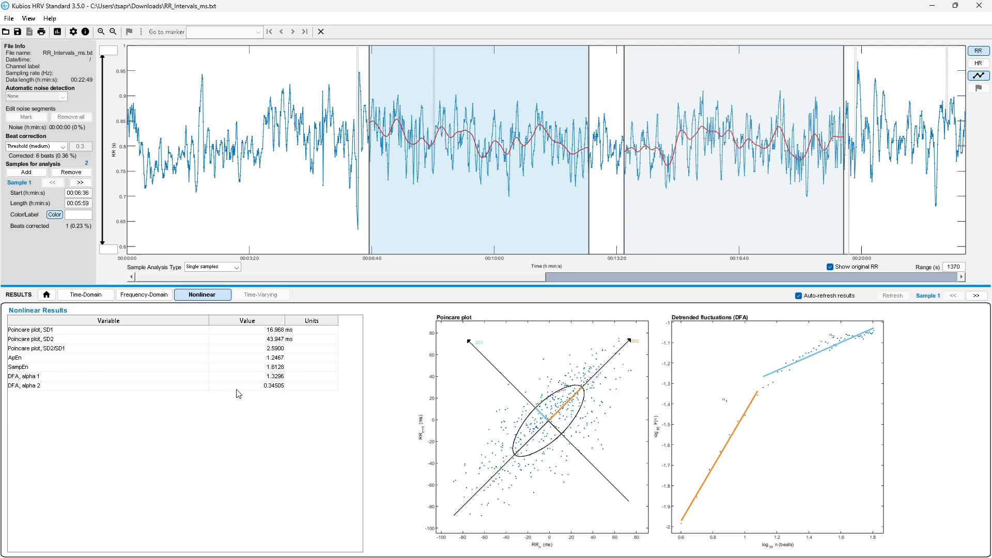
pyautogui.moveTo(924, 306)
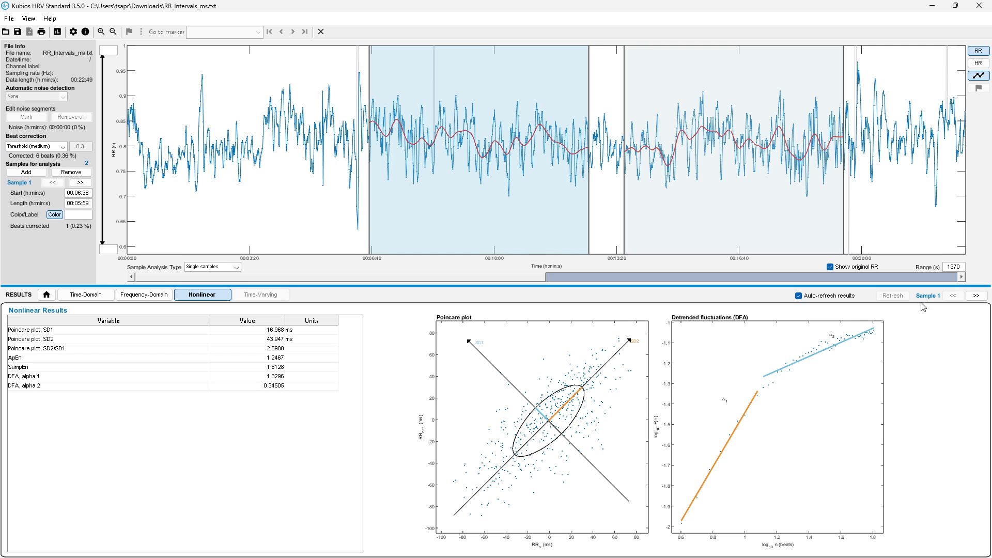
pyautogui.click(977, 296)
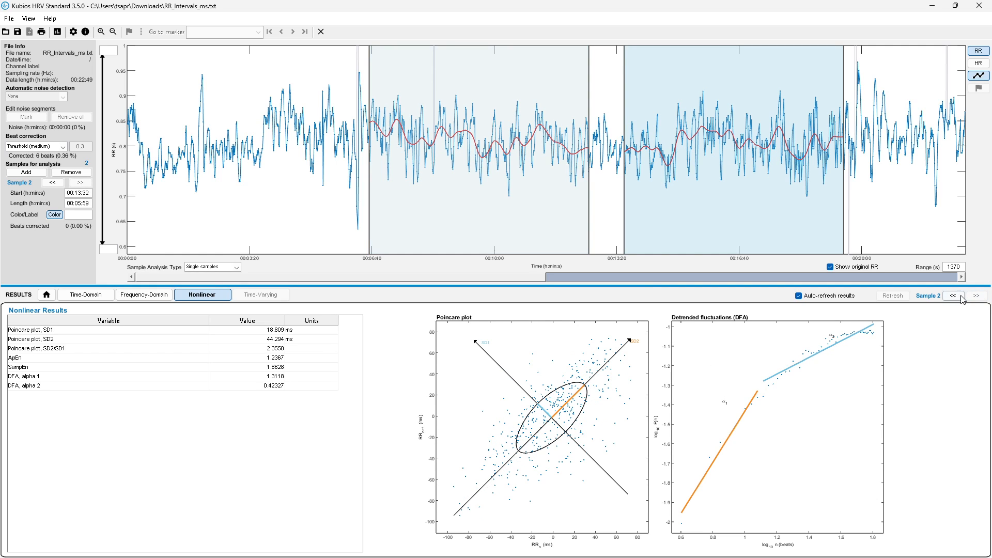
pyautogui.click(977, 296)
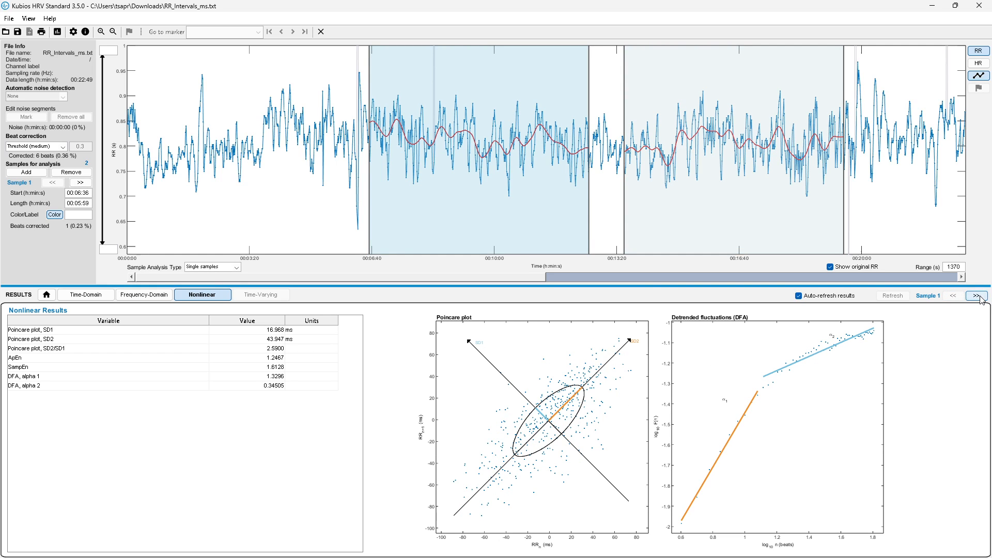
pyautogui.click(977, 295)
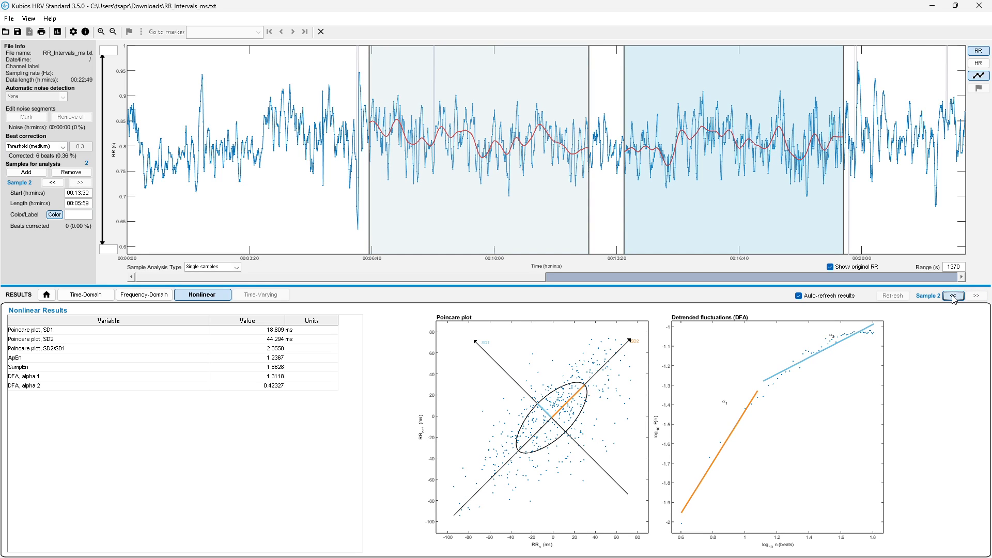
pyautogui.click(954, 295)
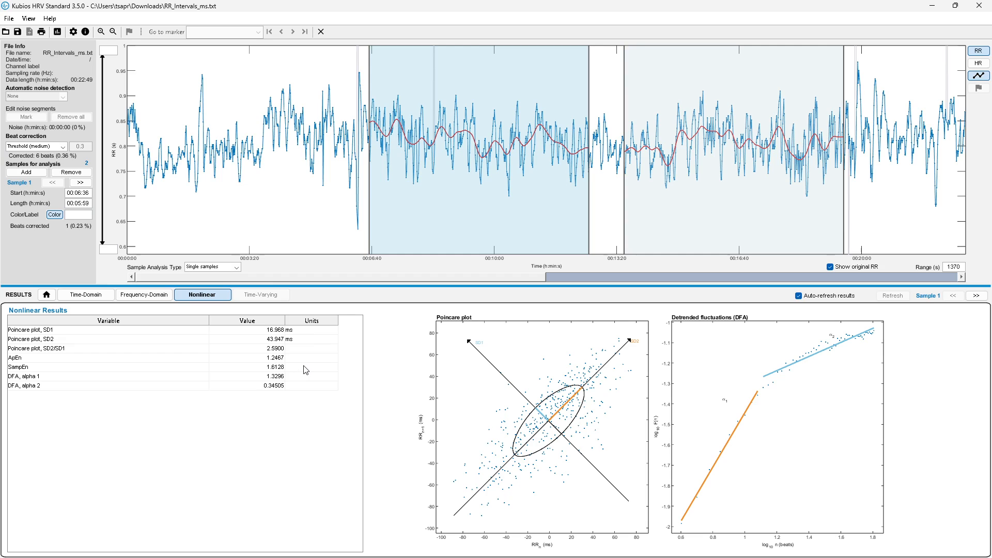
pyautogui.moveTo(309, 371)
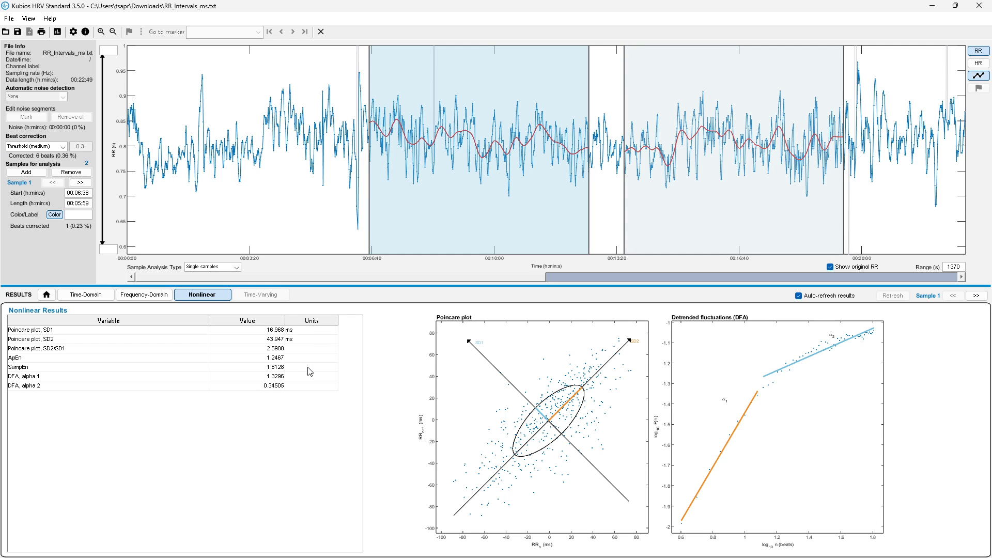
pyautogui.moveTo(759, 151)
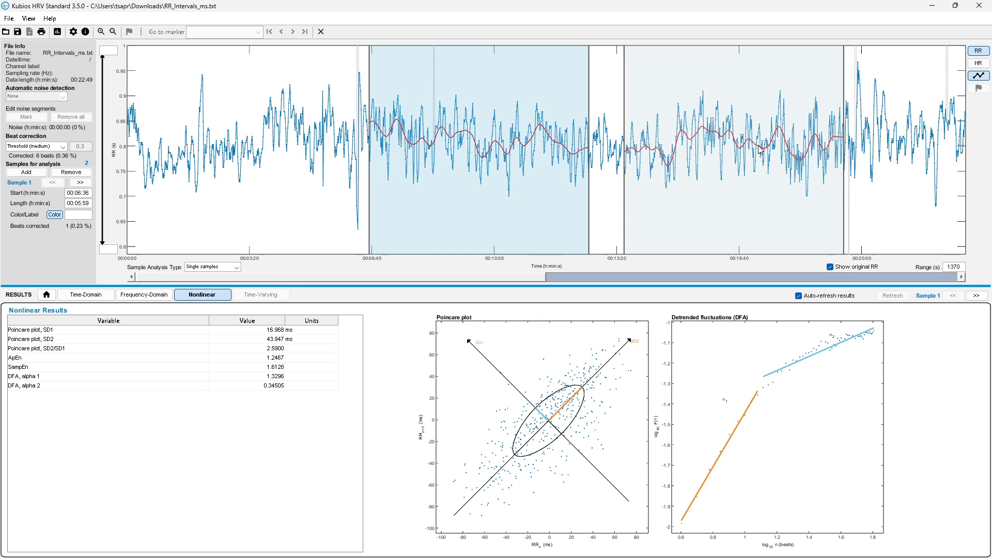
pyautogui.moveTo(720, 165)
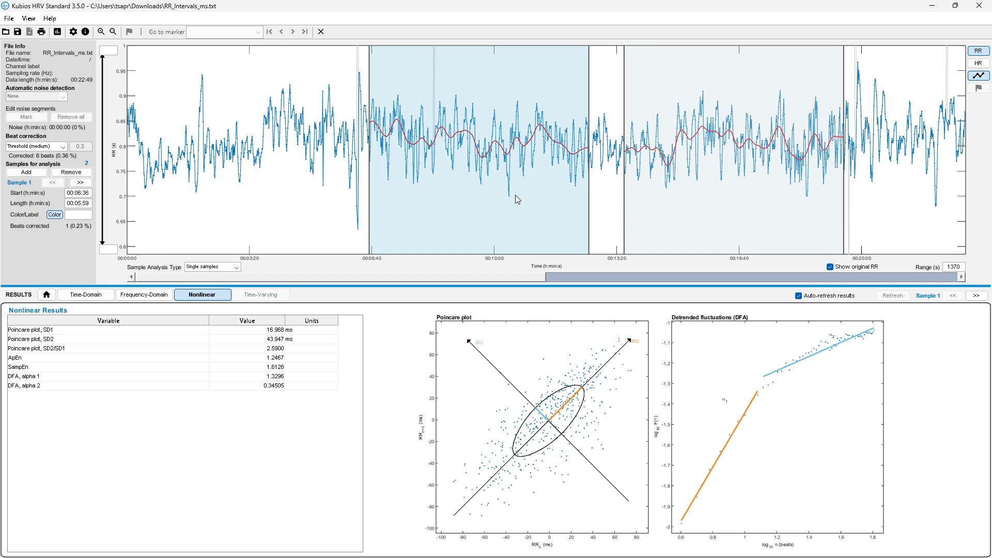
pyautogui.moveTo(262, 81)
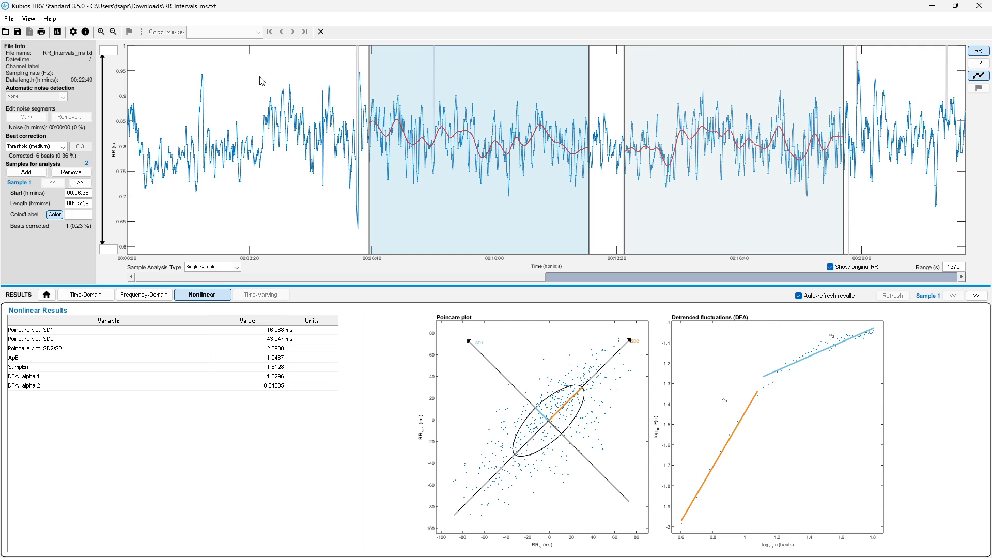
# - Preview the two-page HRV report and flip between pages, ending on Sample 2's page
pyautogui.click(56, 32)
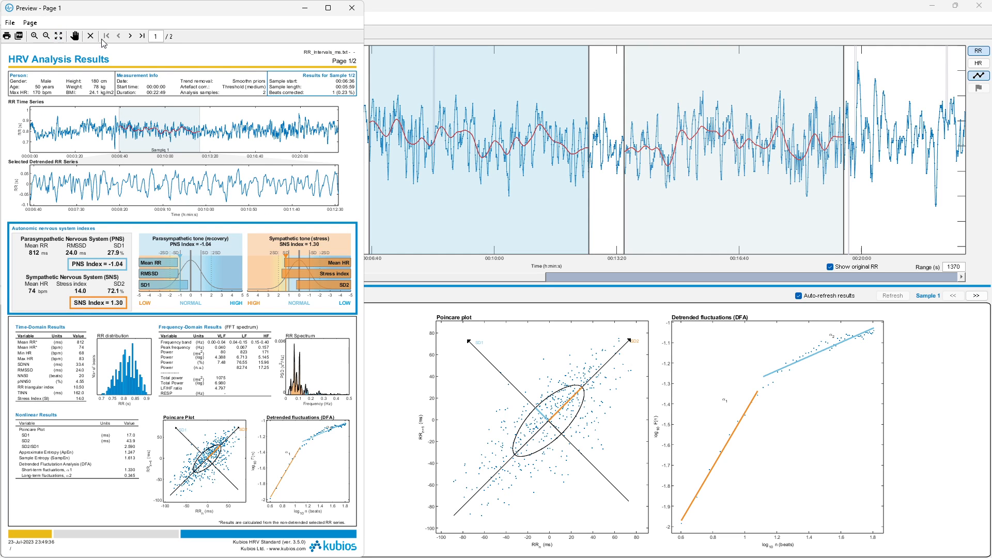
pyautogui.click(130, 36)
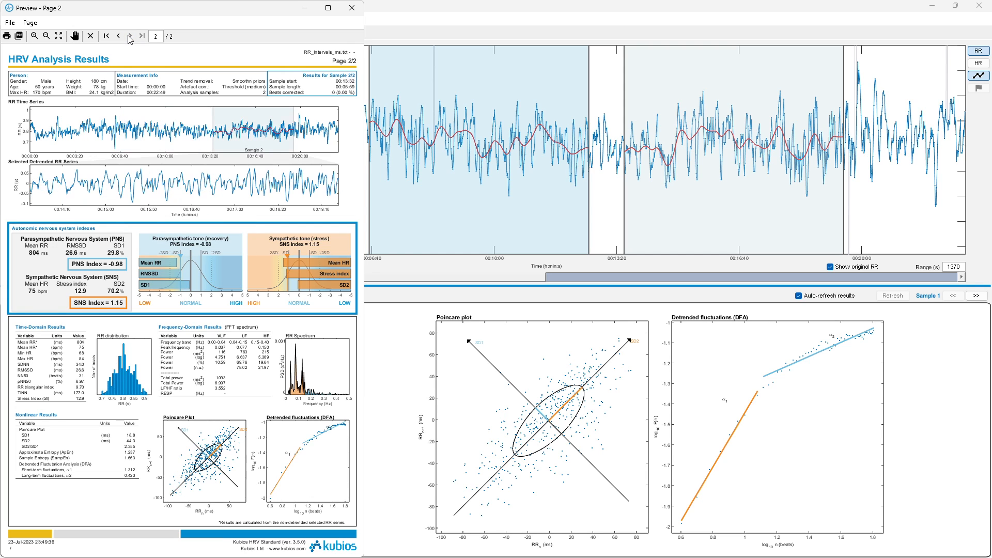
pyautogui.click(117, 36)
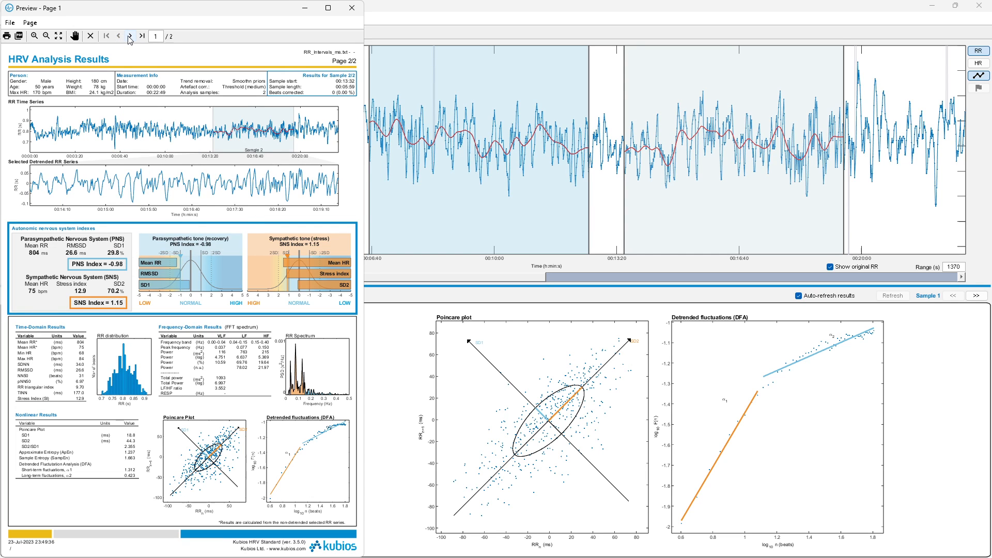
pyautogui.click(130, 36)
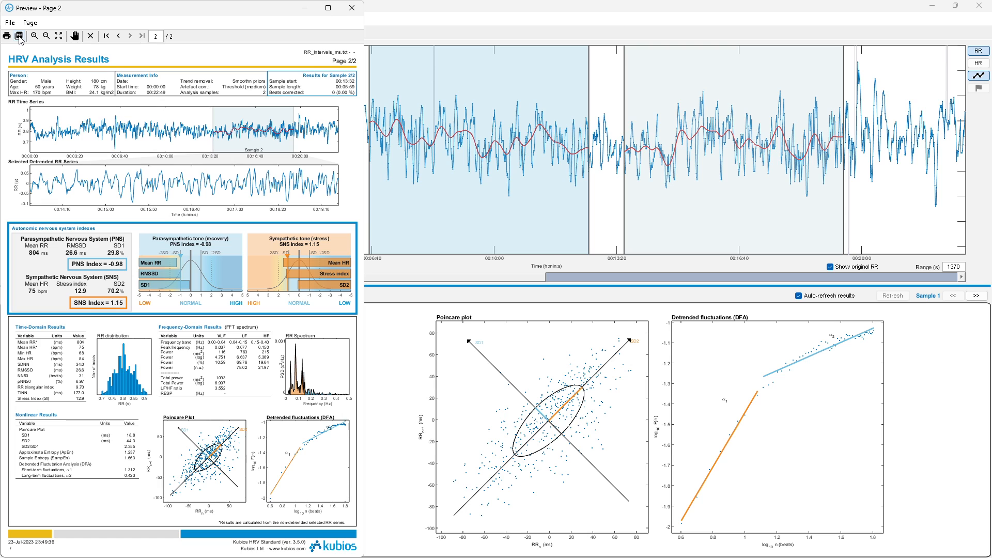